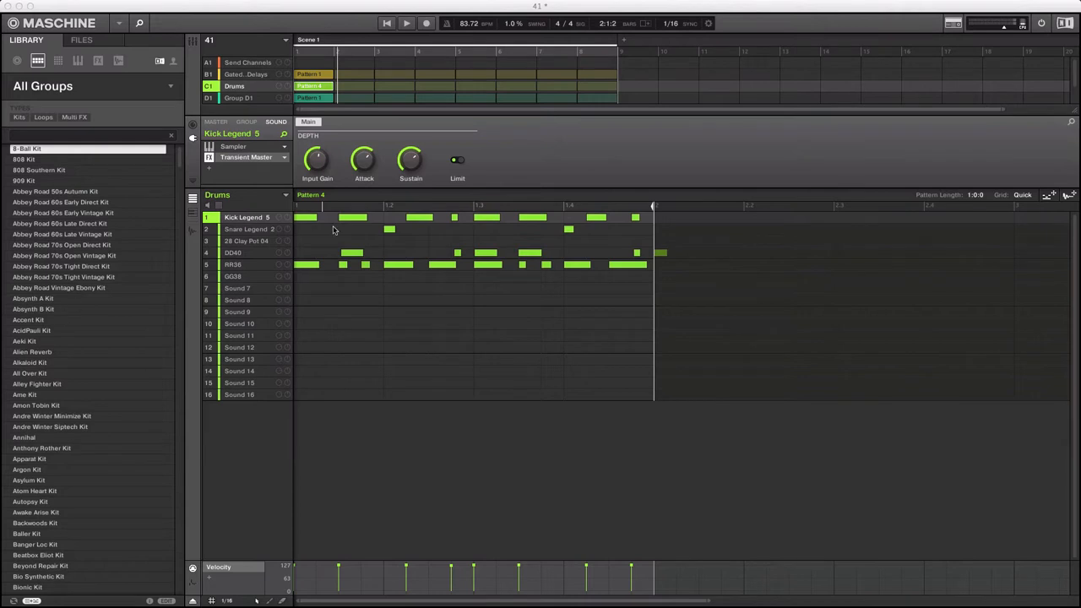
Switch the editor to the Kick Legend 5 sample waveform instead of the pattern grid
left_click_drag(317, 160, 321, 164)
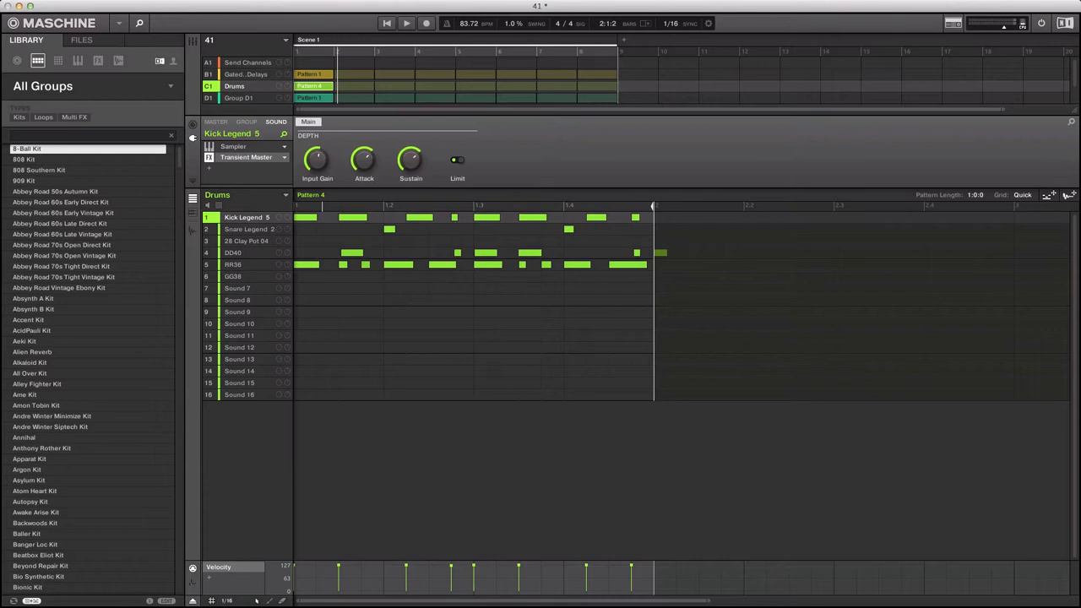
left_click(345, 194)
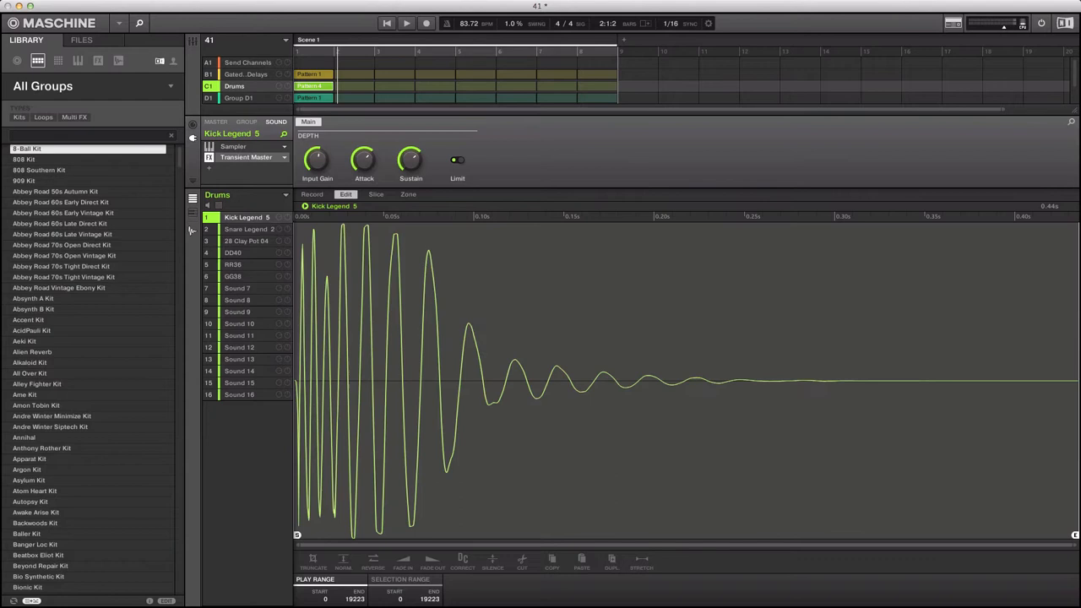
mouse_move(303, 357)
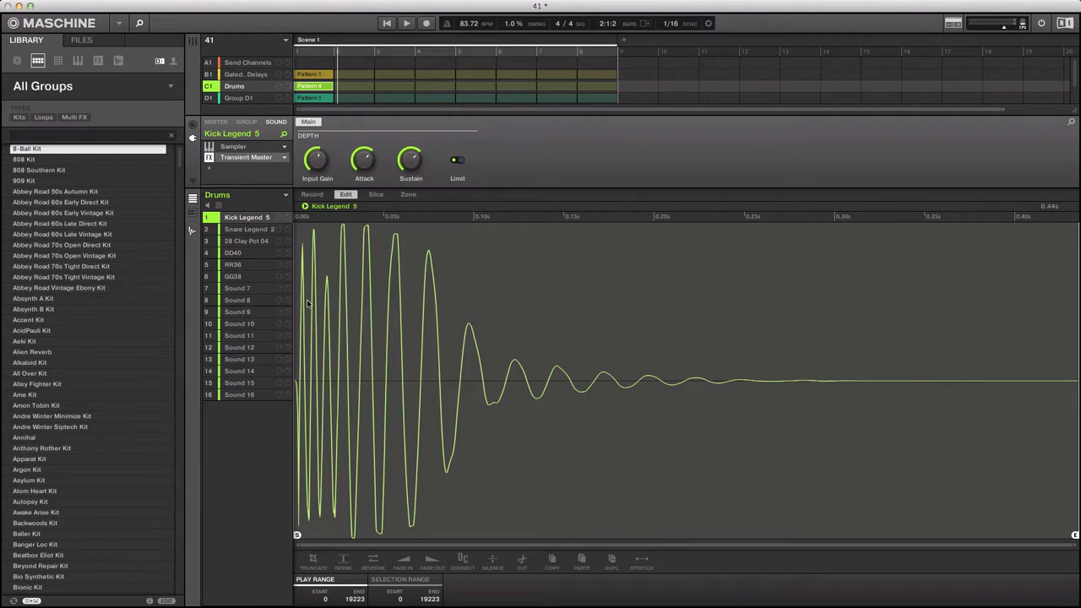
mouse_move(311, 270)
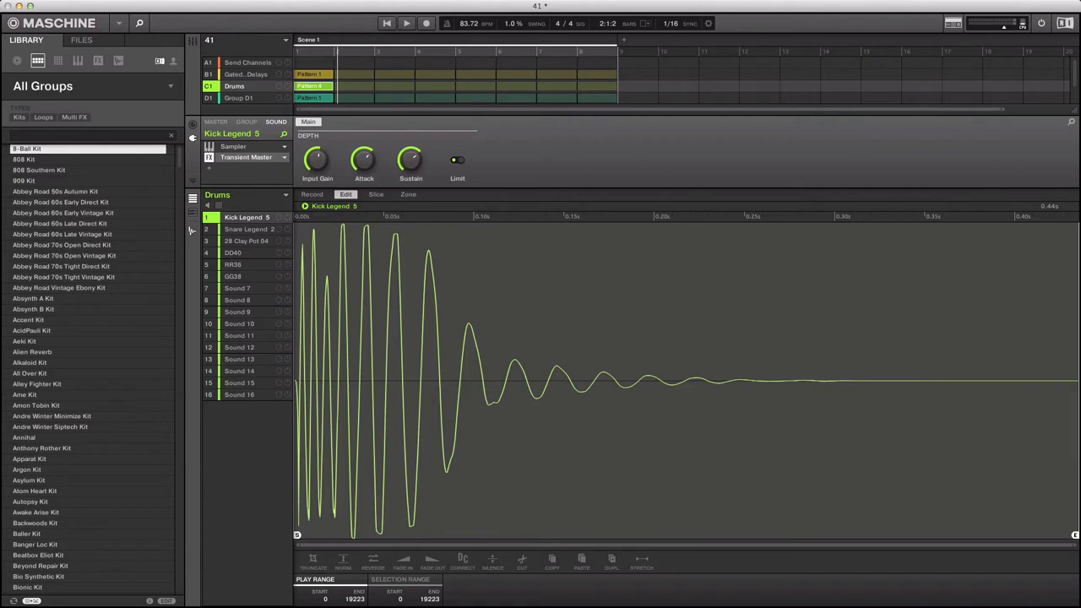
mouse_move(301, 236)
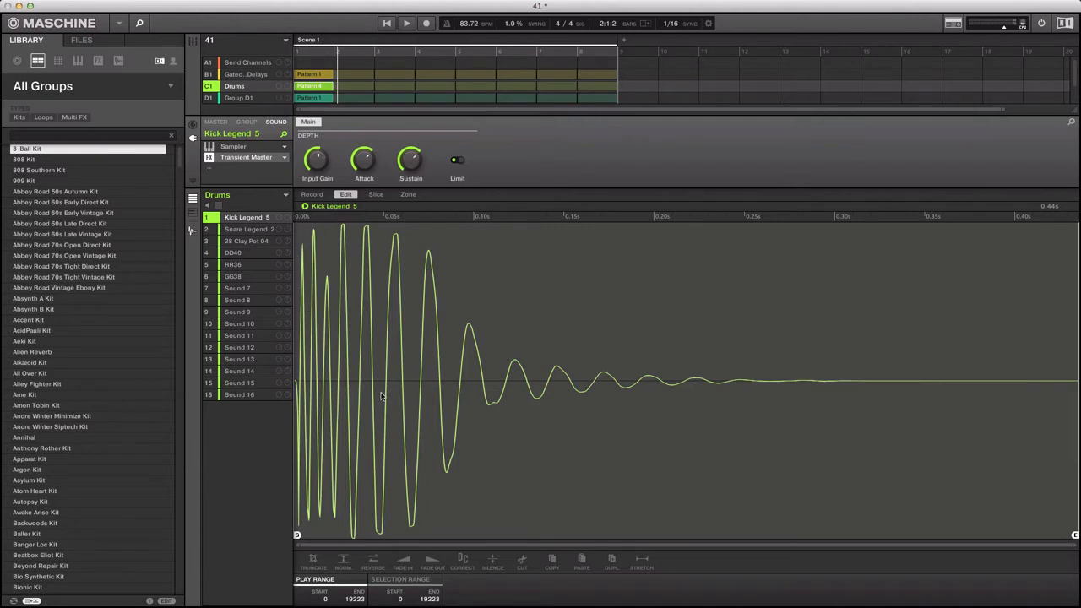
mouse_move(375, 400)
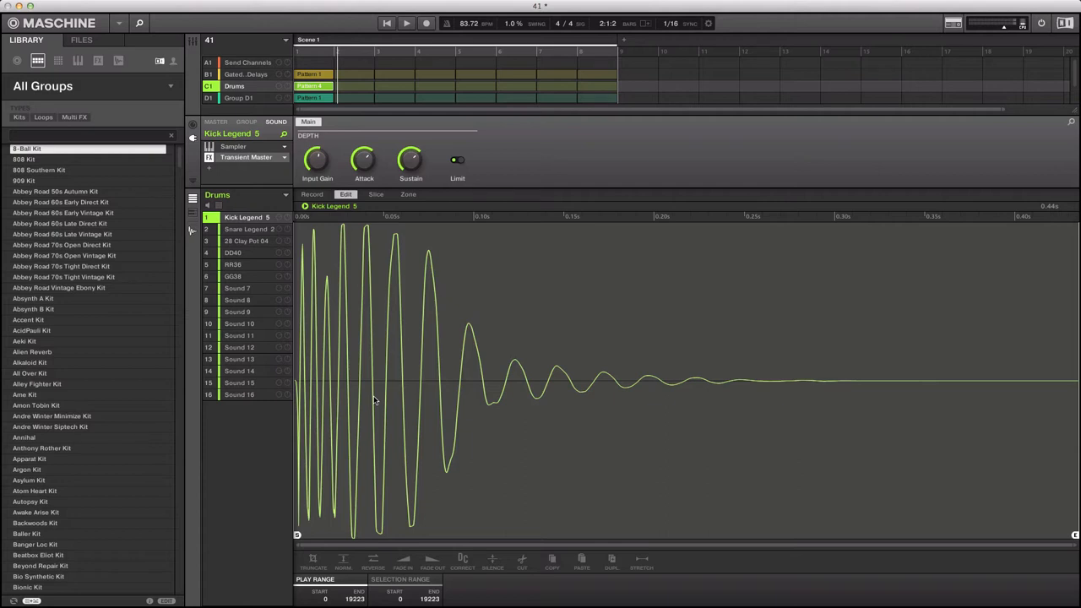
mouse_move(389, 529)
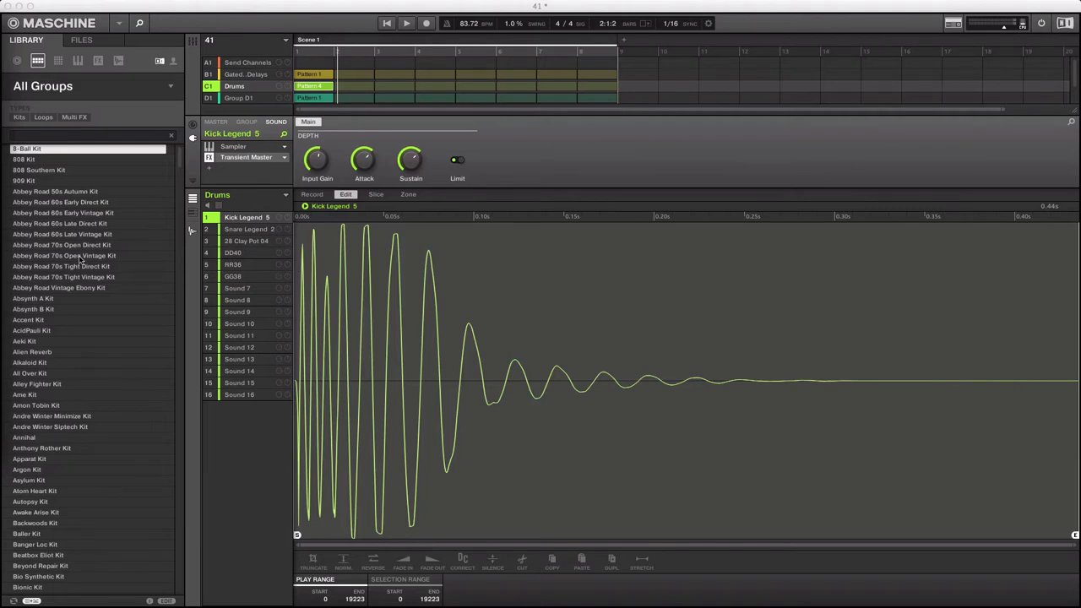
mouse_move(79, 259)
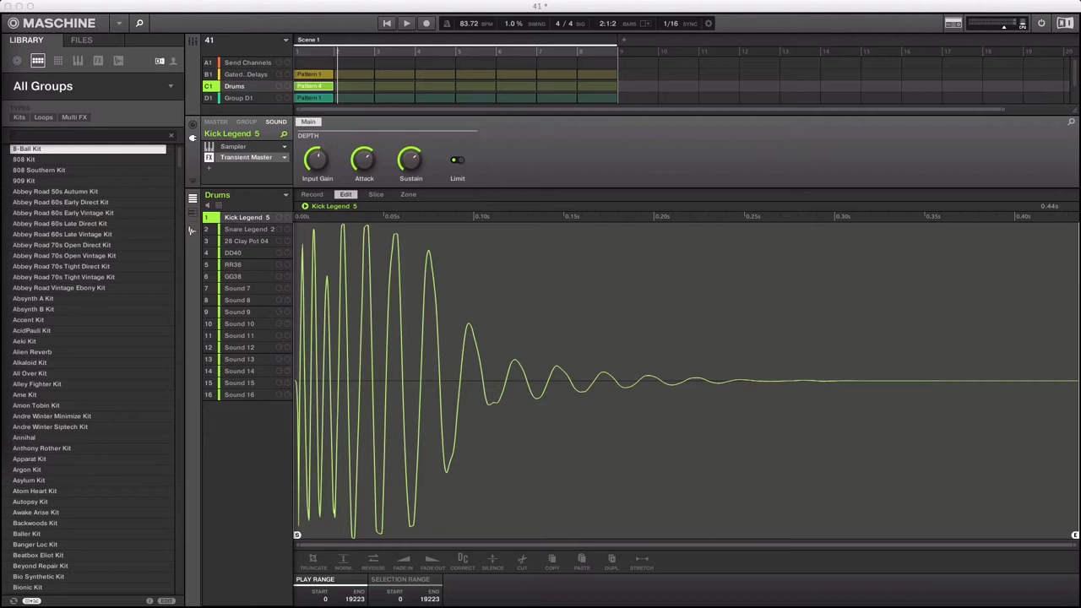
mouse_move(289, 164)
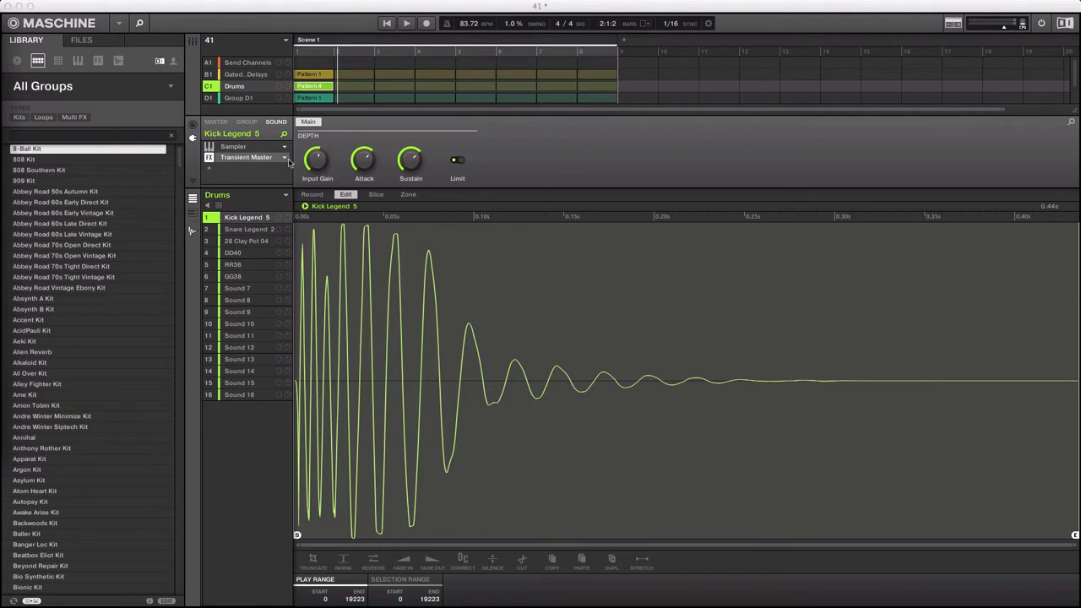
Bypass and re-enable Transient Master on the kick, then show the slot's effect list
left_click(245, 158)
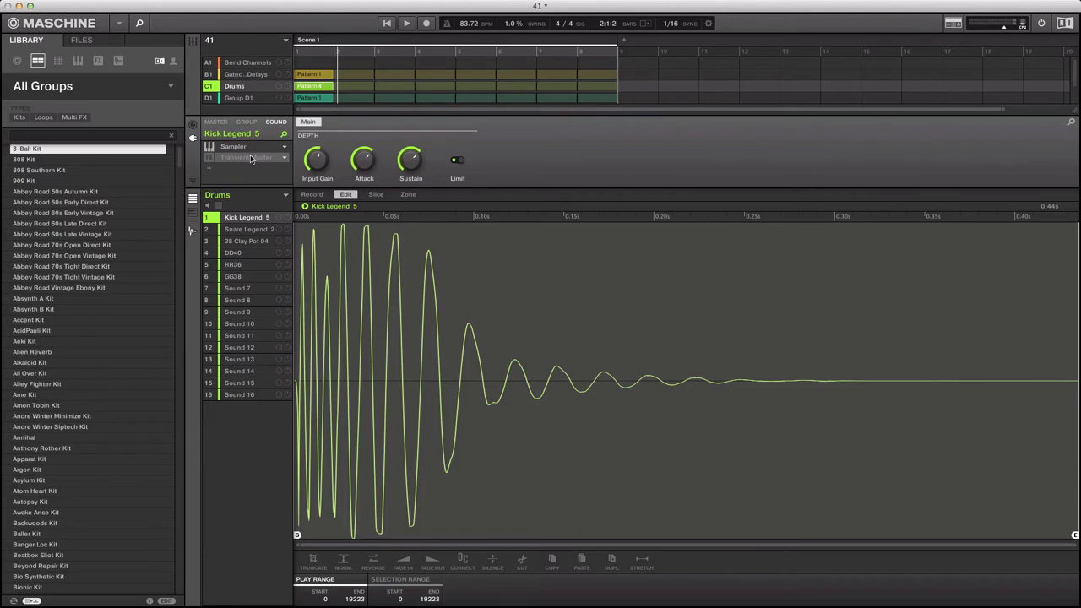
mouse_move(239, 169)
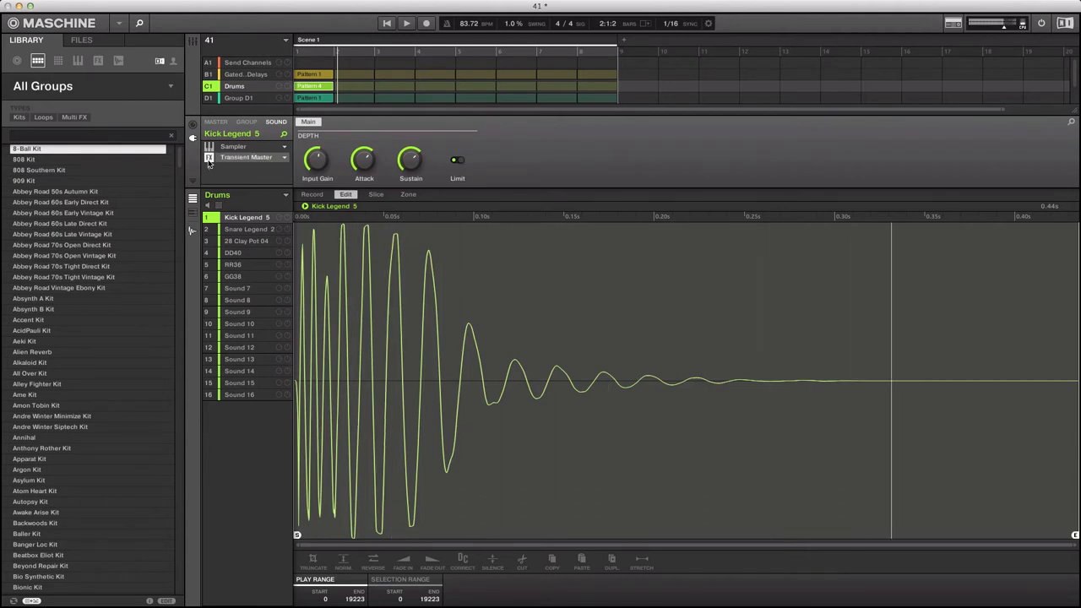
left_click(208, 157)
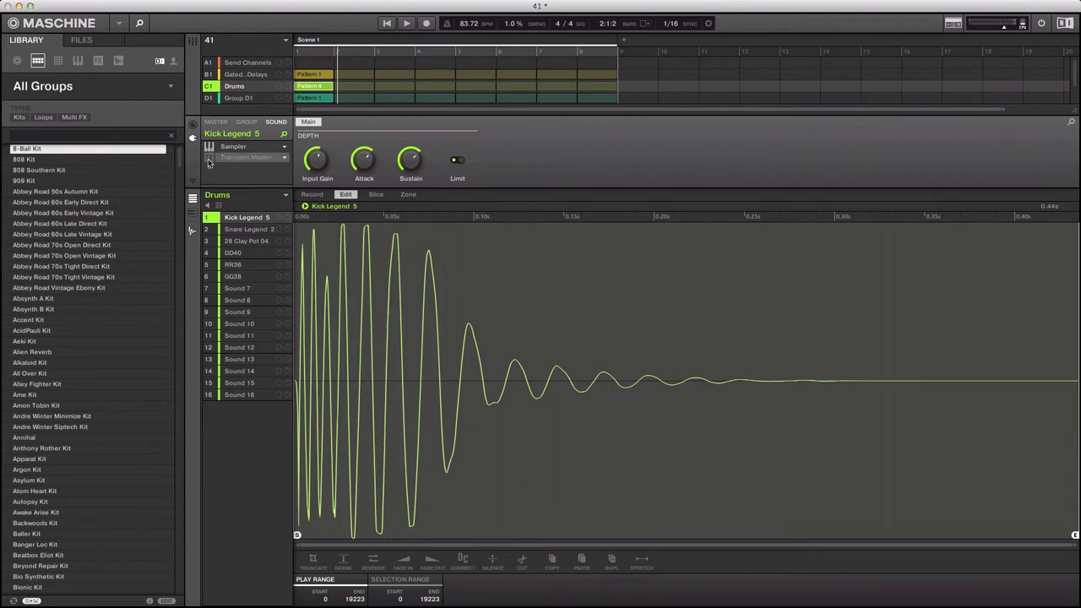
left_click(284, 158)
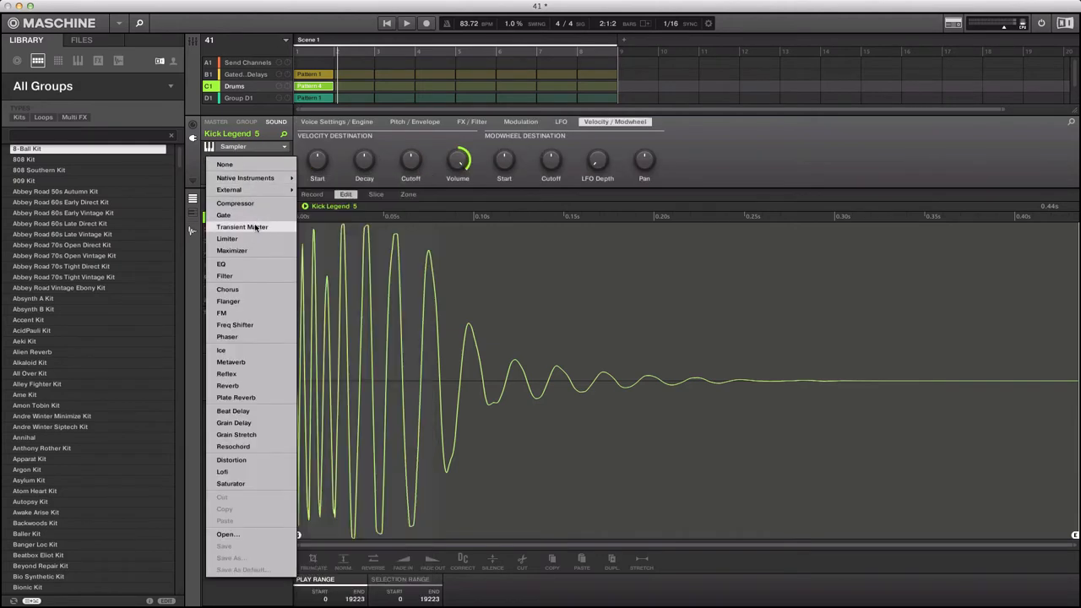
Load Transient Master from the effect list onto Kick Legend 5
left_click(243, 226)
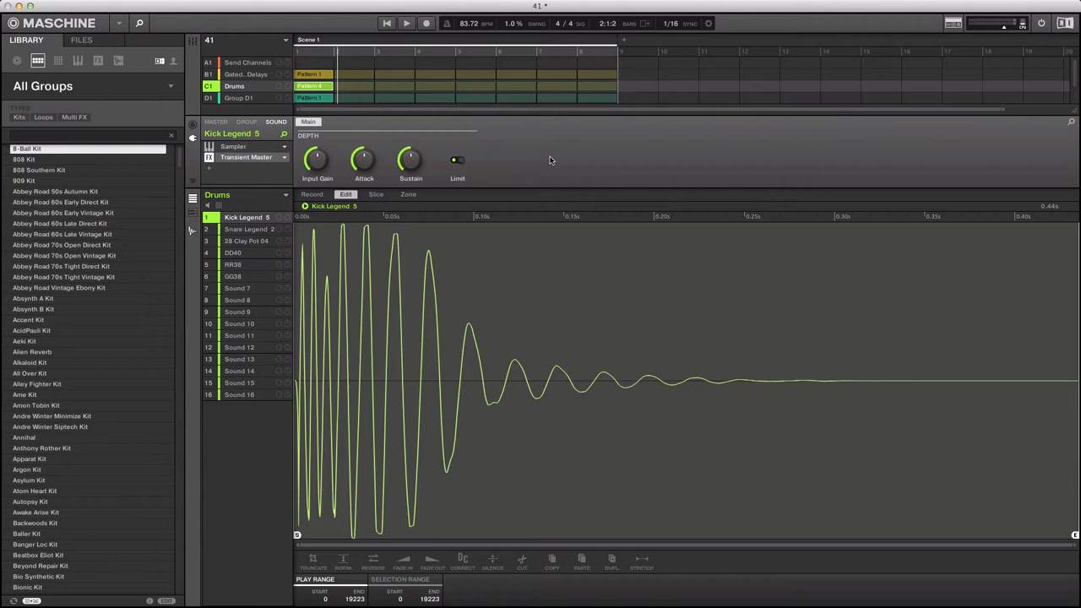
mouse_move(215, 159)
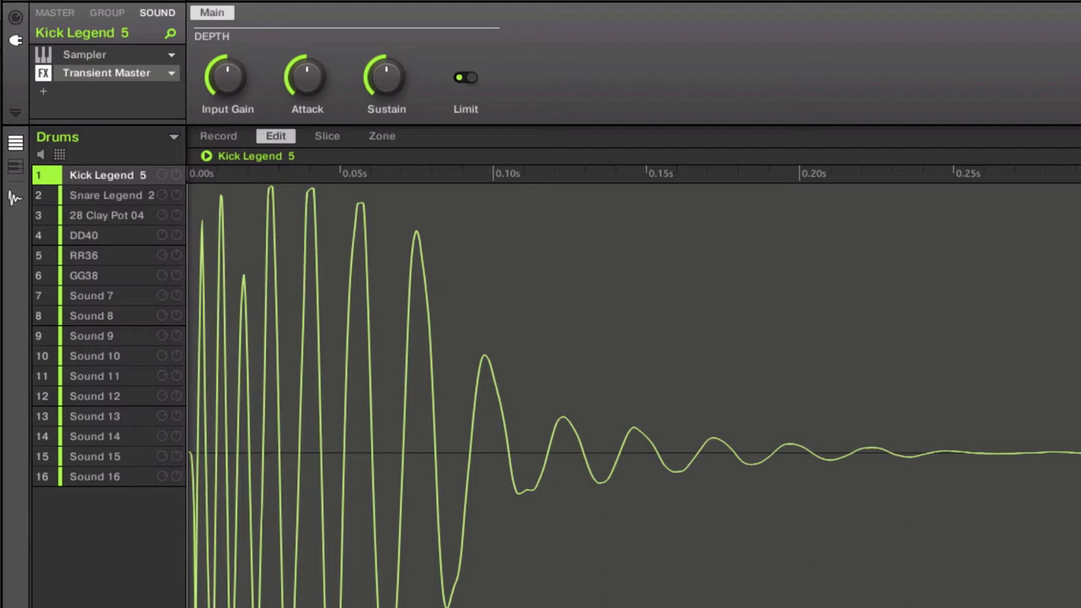
mouse_move(308, 64)
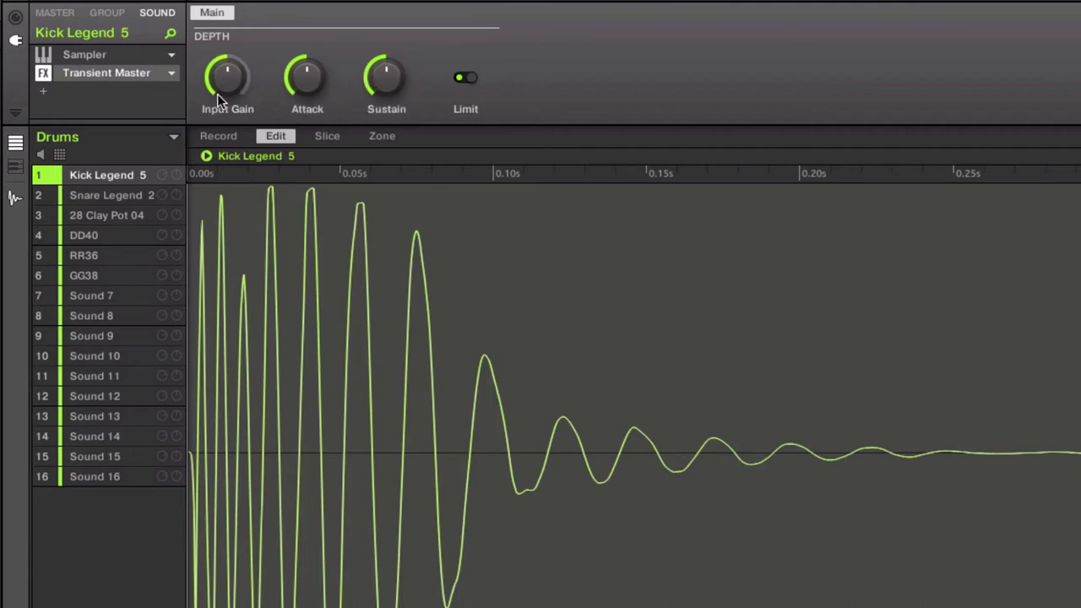
mouse_move(221, 145)
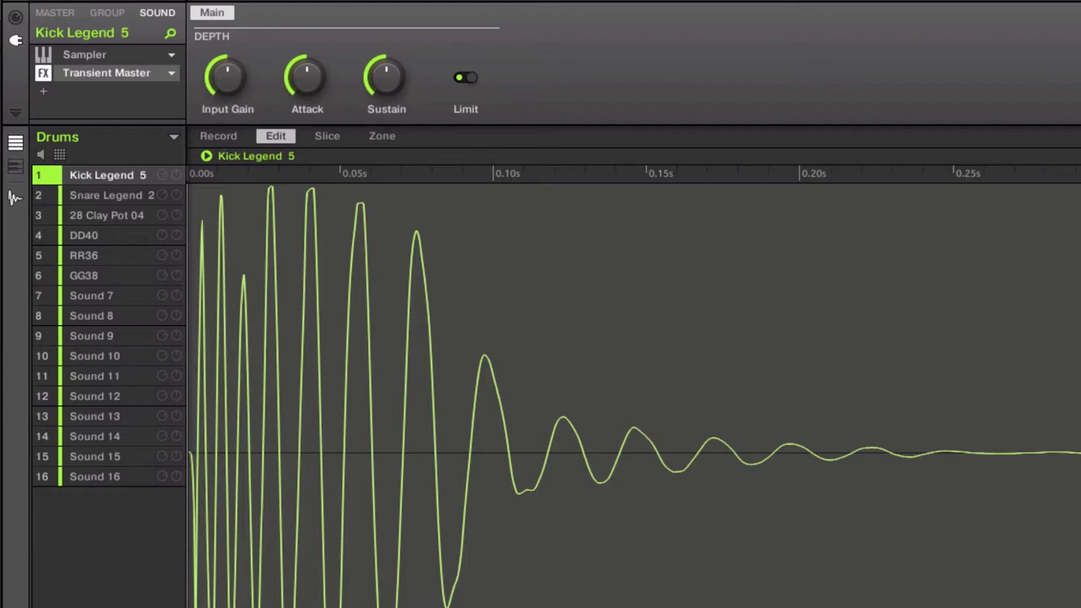
mouse_move(390, 73)
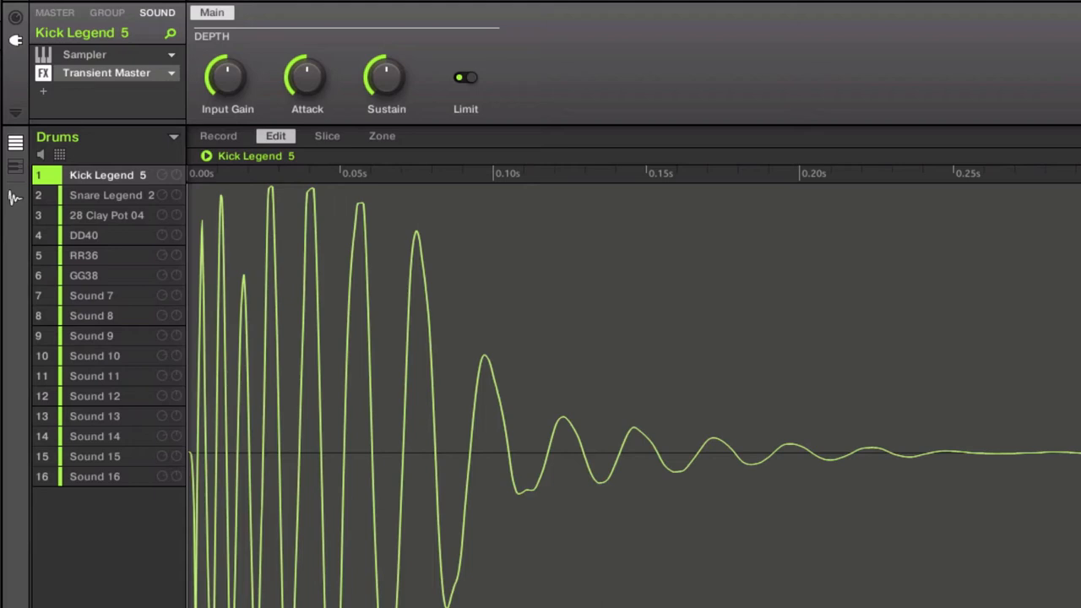
View the kick's Sampler pitch/envelope settings, then re-pick Transient Master for the FX slot
left_click(733, 12)
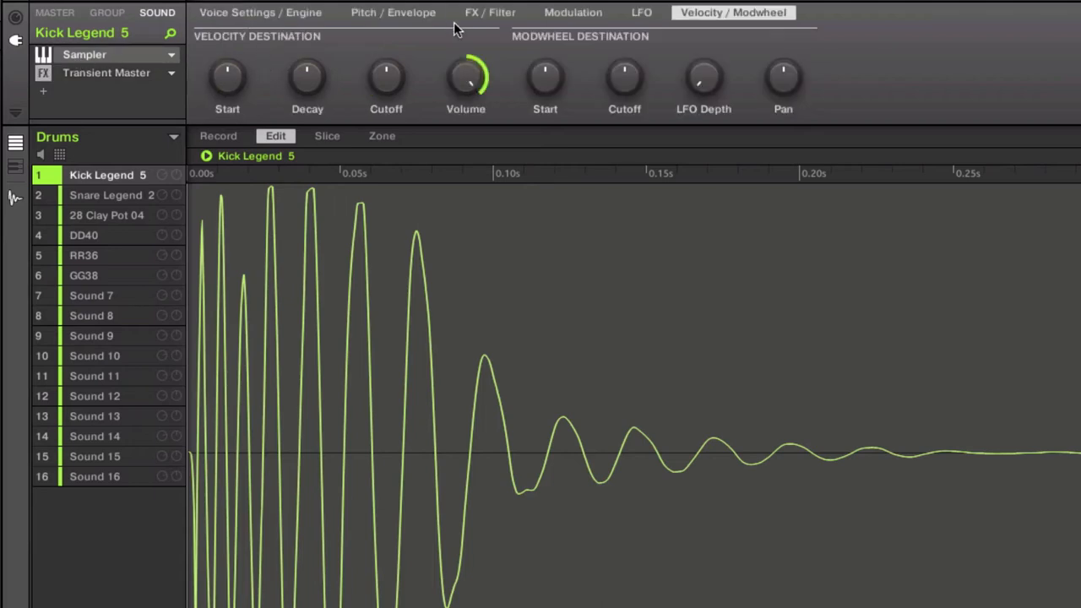
left_click(393, 12)
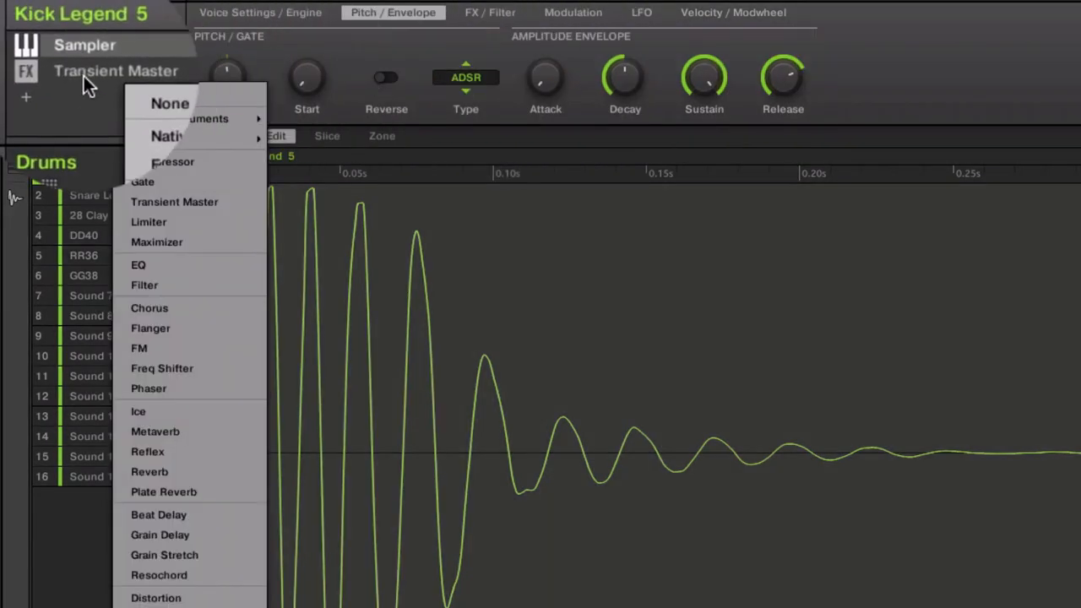
left_click(174, 201)
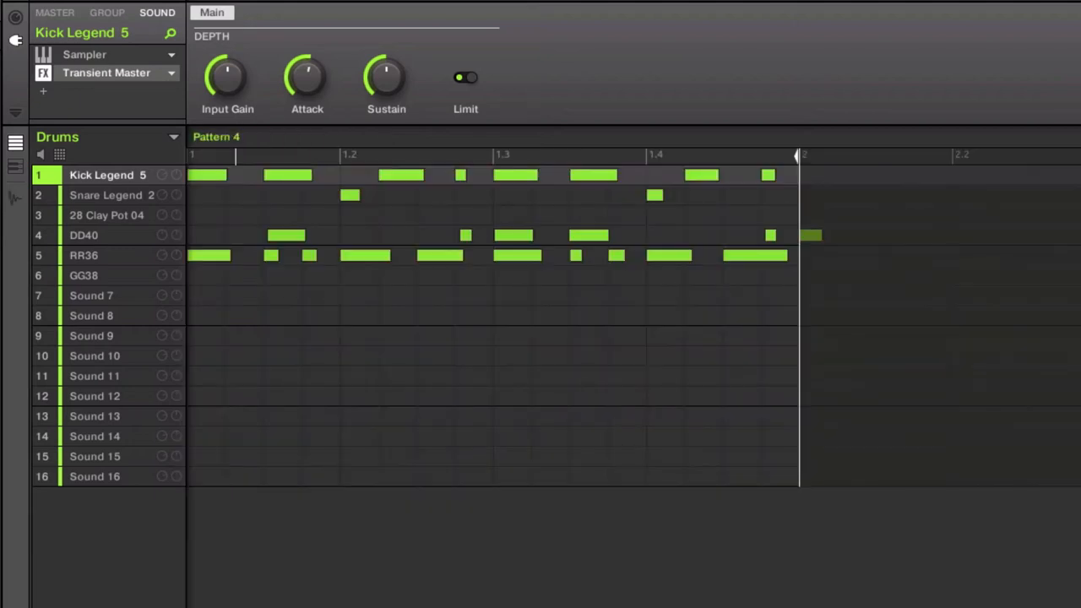
left_click_drag(306, 76, 313, 88)
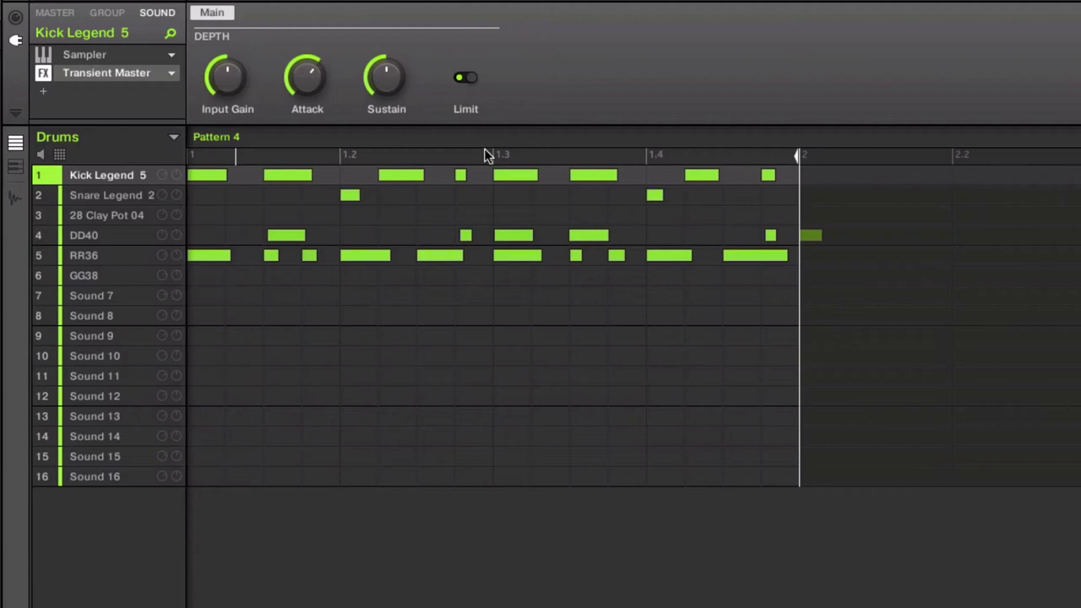
left_click_drag(307, 76, 307, 59)
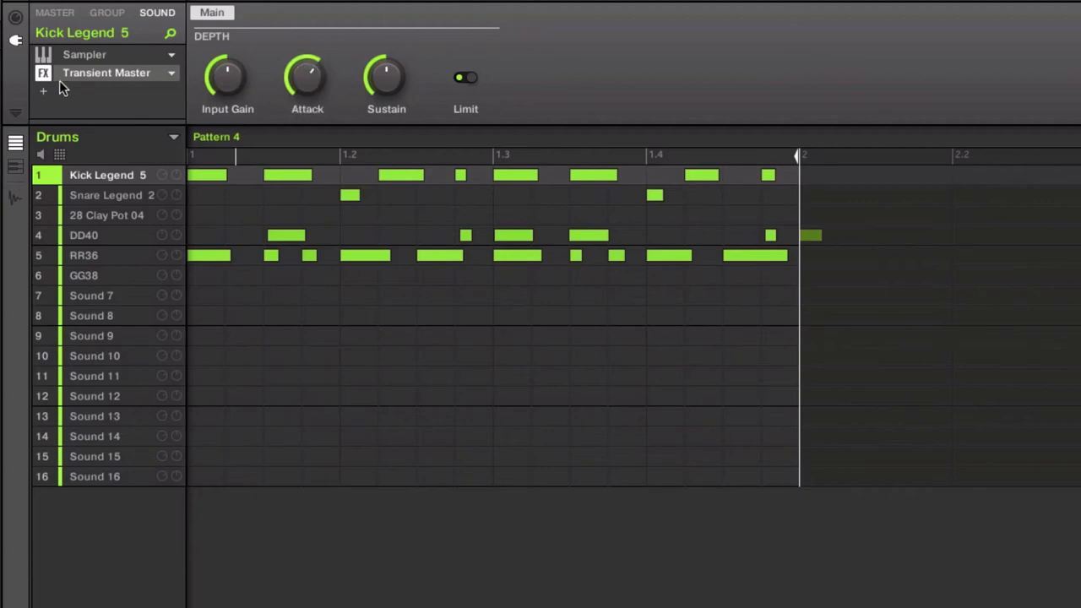
mouse_move(414, 165)
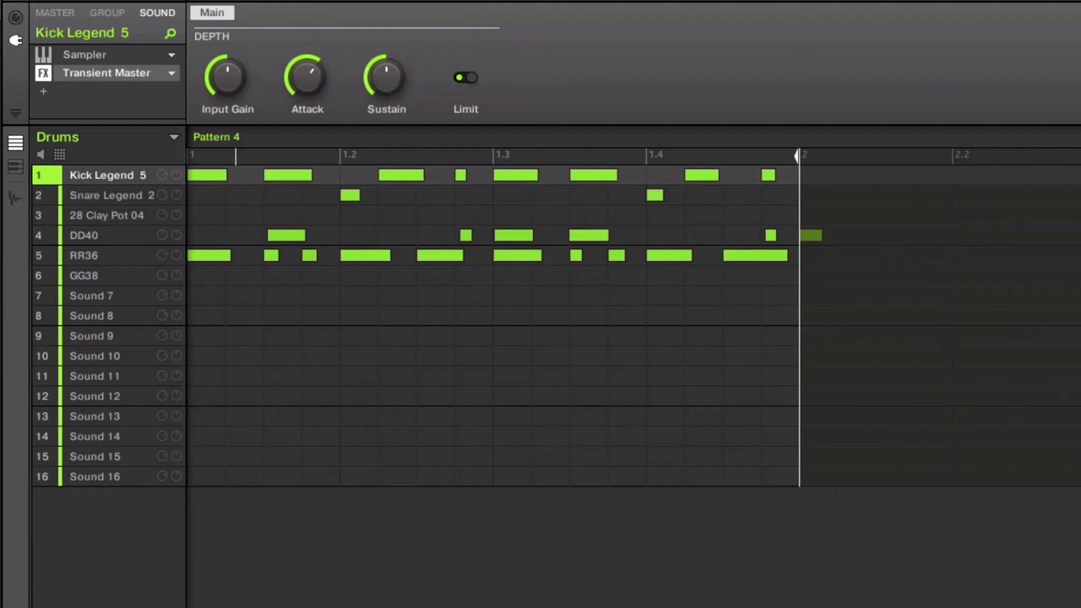
mouse_move(476, 325)
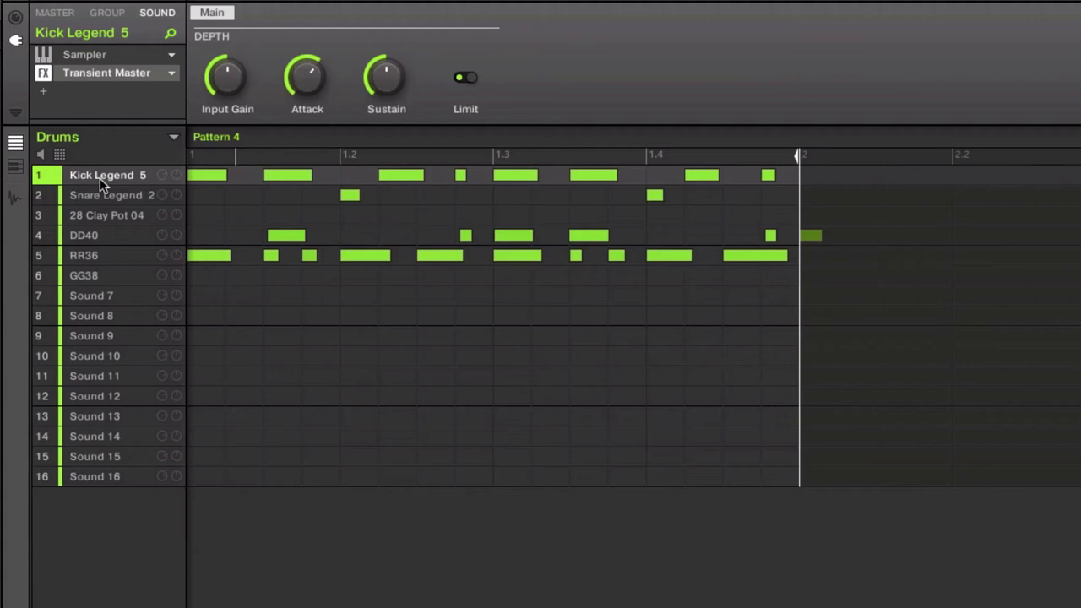
Set Transient Master's Sustain on the kick to about 24.4% and toggle the effect
left_click_drag(386, 76, 386, 68)
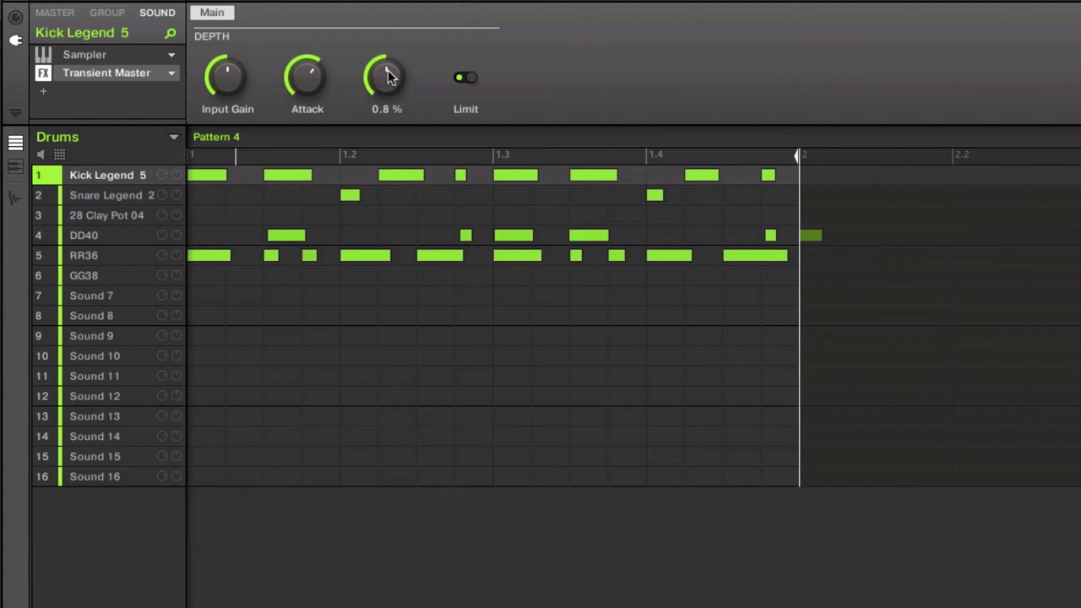
left_click_drag(386, 76, 386, 51)
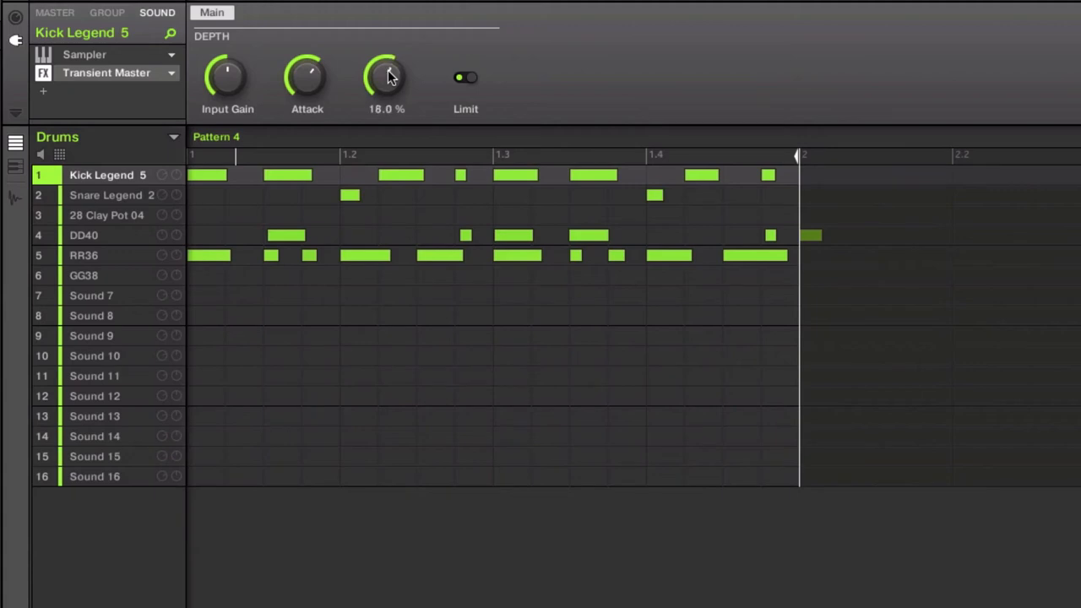
left_click_drag(386, 76, 386, 63)
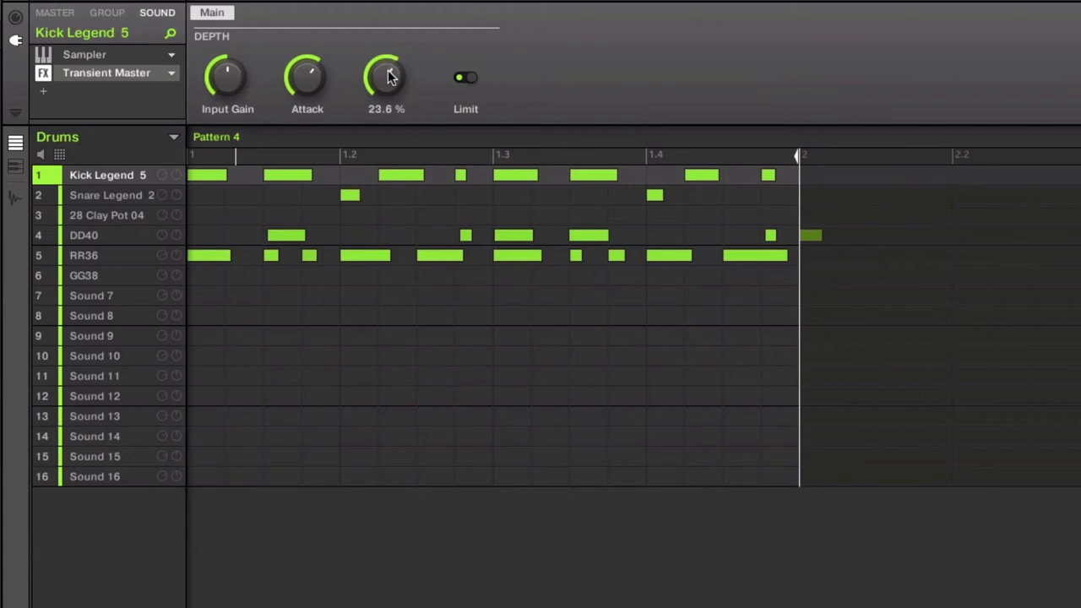
left_click_drag(385, 76, 386, 69)
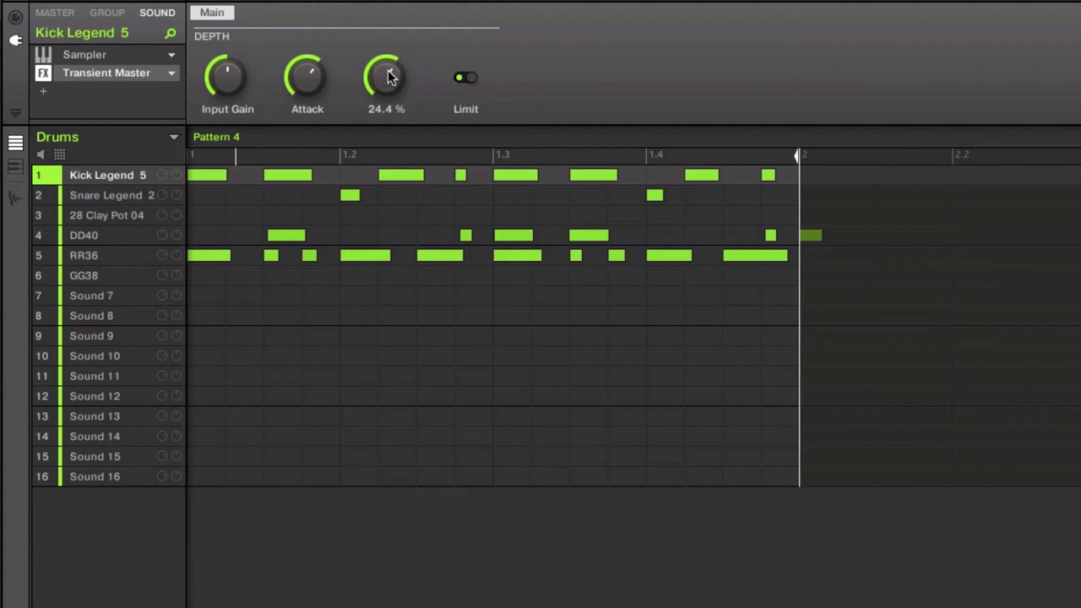
mouse_move(348, 85)
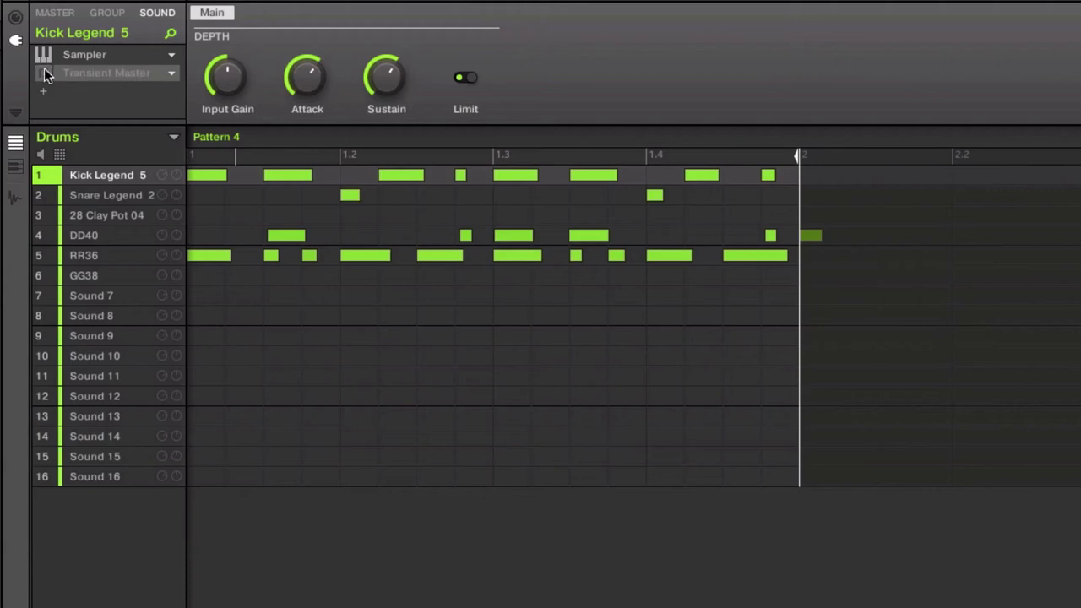
left_click(43, 72)
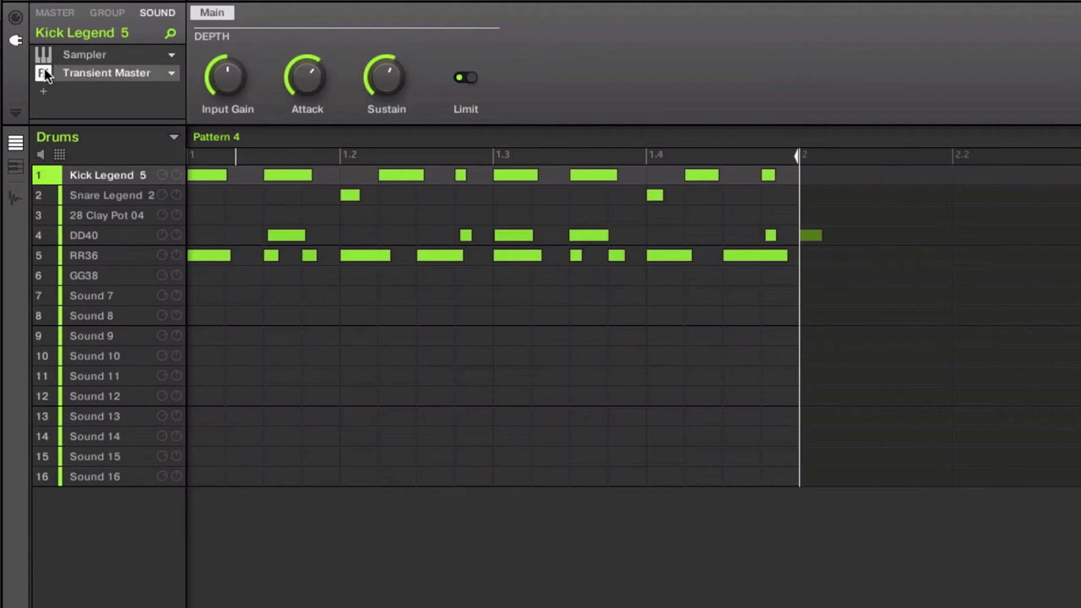
mouse_move(438, 68)
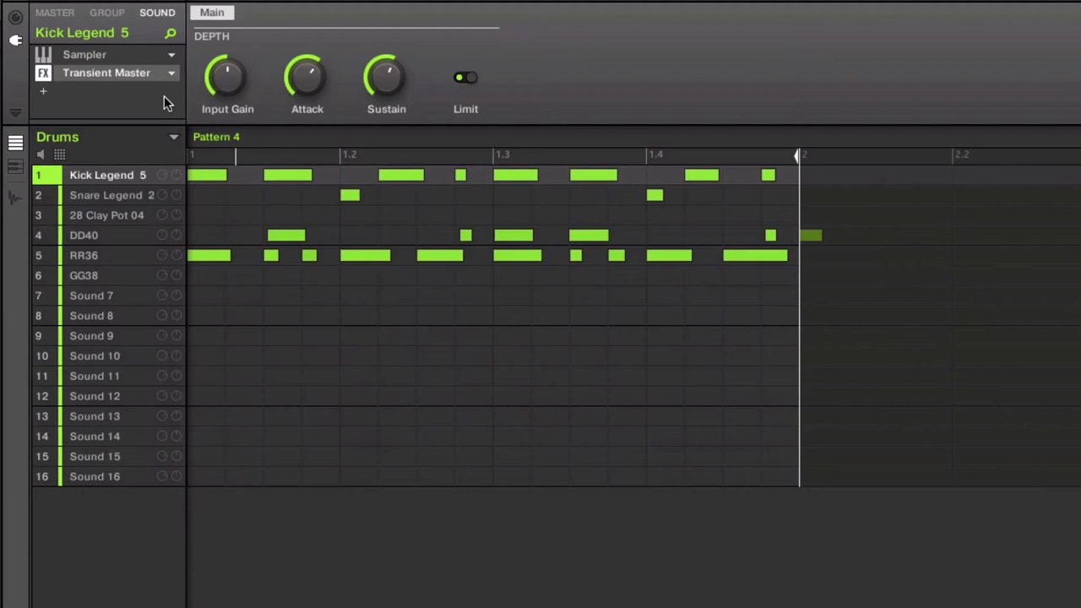
mouse_move(418, 90)
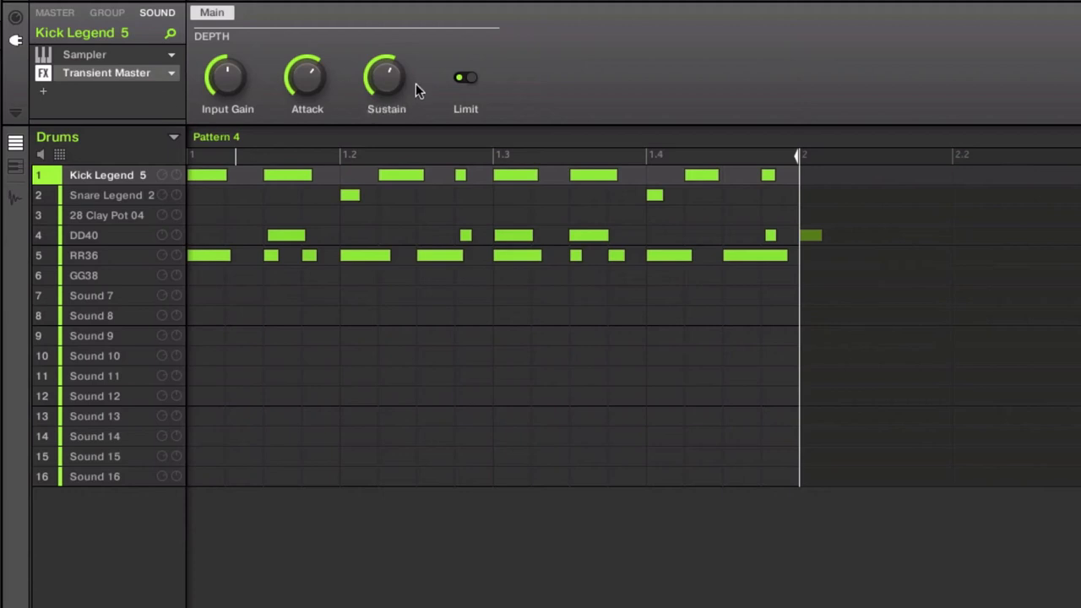
mouse_move(337, 87)
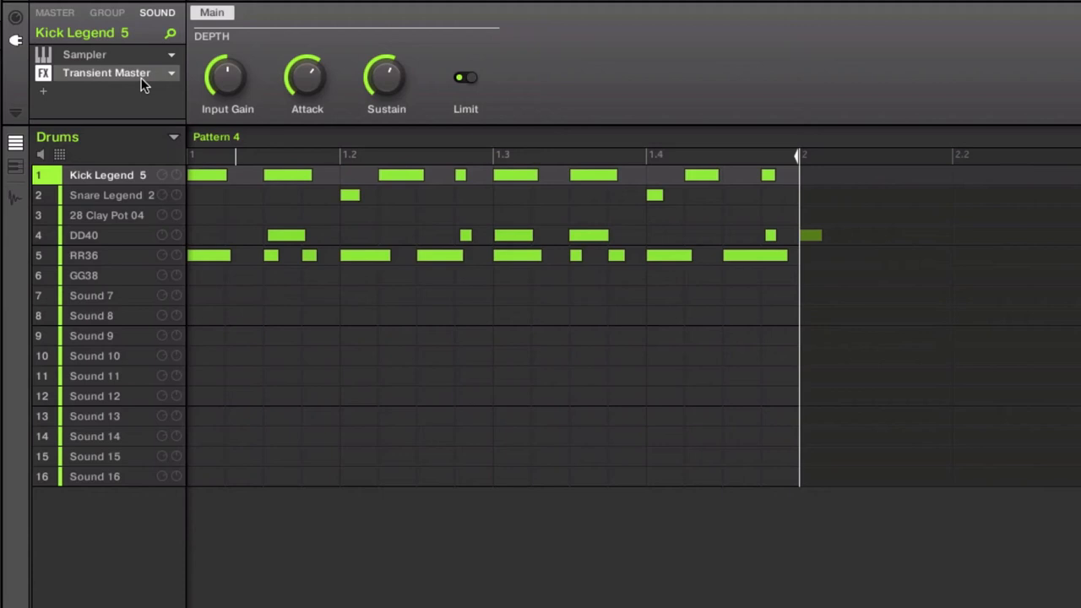
mouse_move(124, 81)
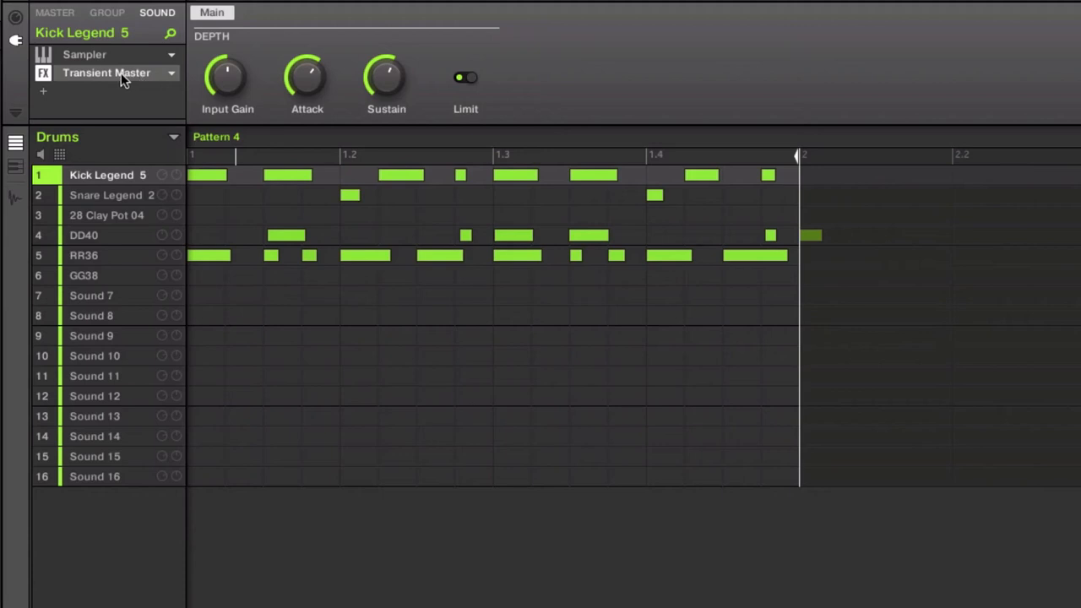
mouse_move(52, 80)
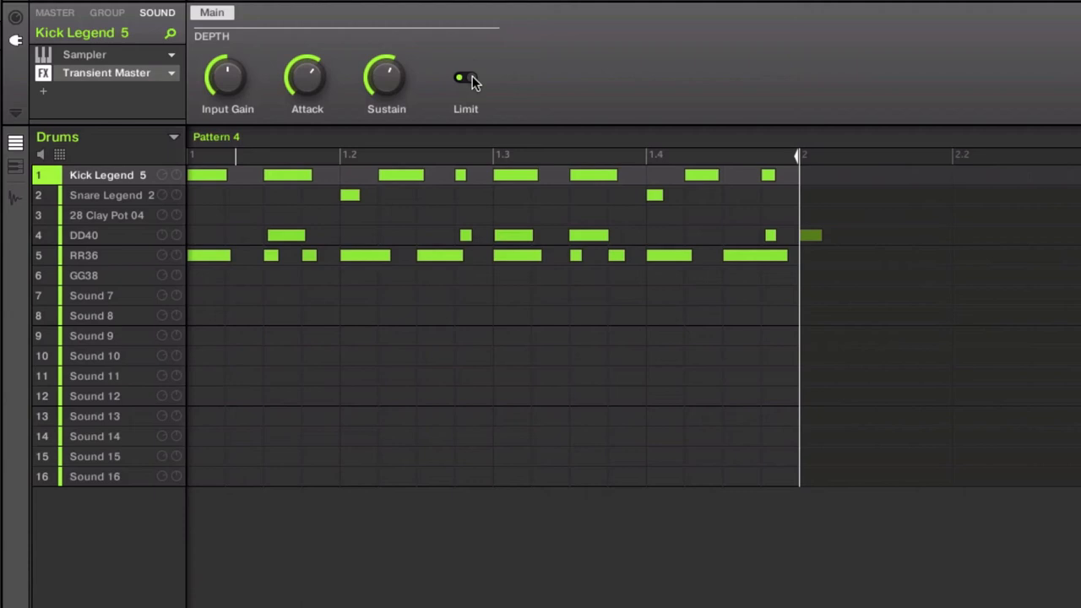
Turn off the Limit switch in Kick Legend 5's Transient Master
left_click(461, 77)
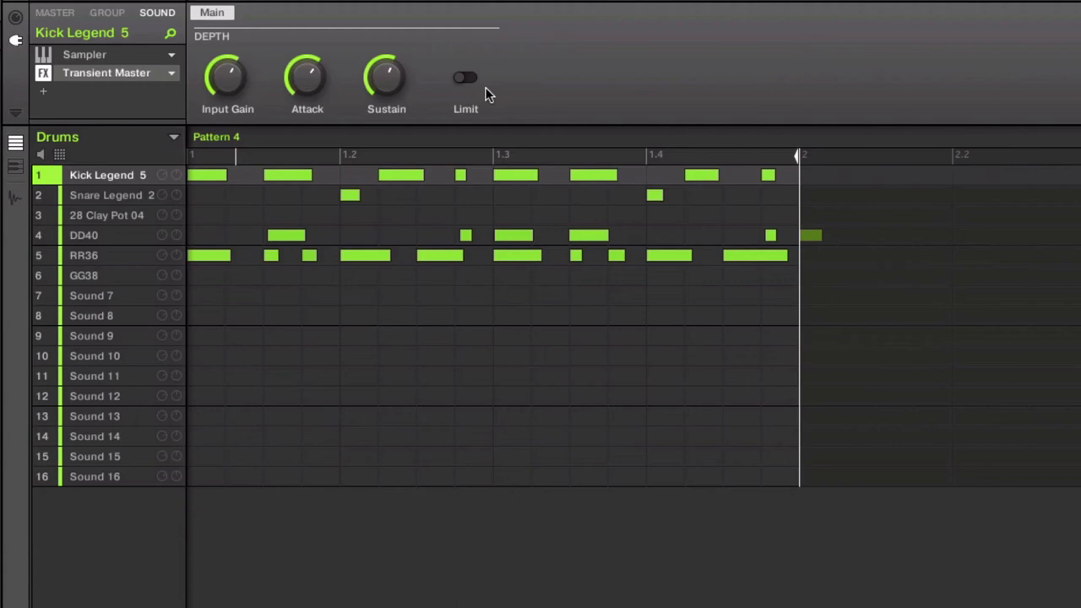
Set Transient Master's Input Gain on the kick to about 1.4 dB
left_click_drag(227, 77, 227, 75)
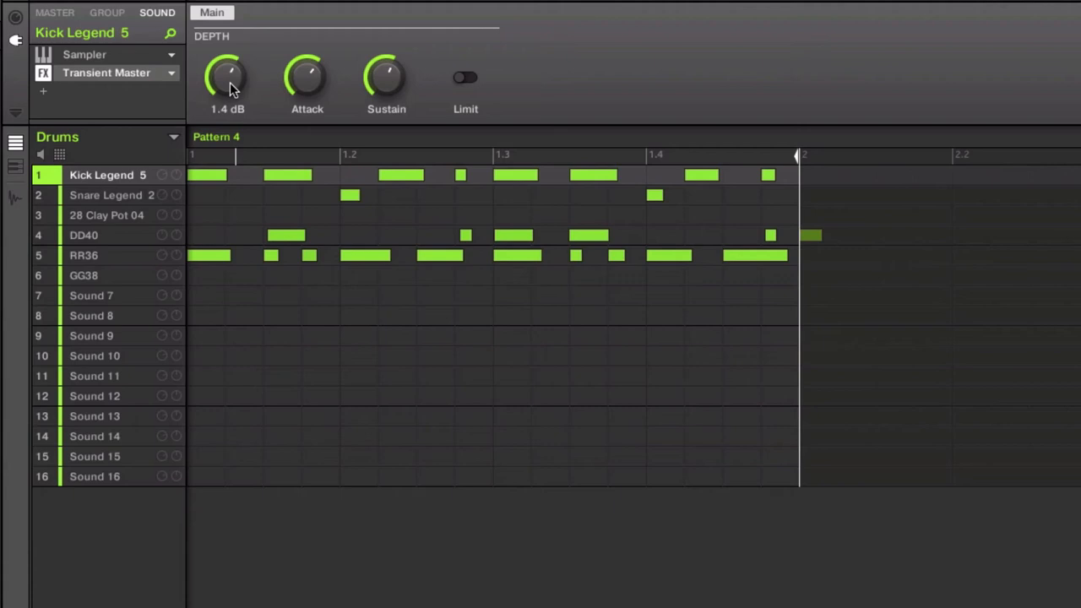
mouse_move(228, 76)
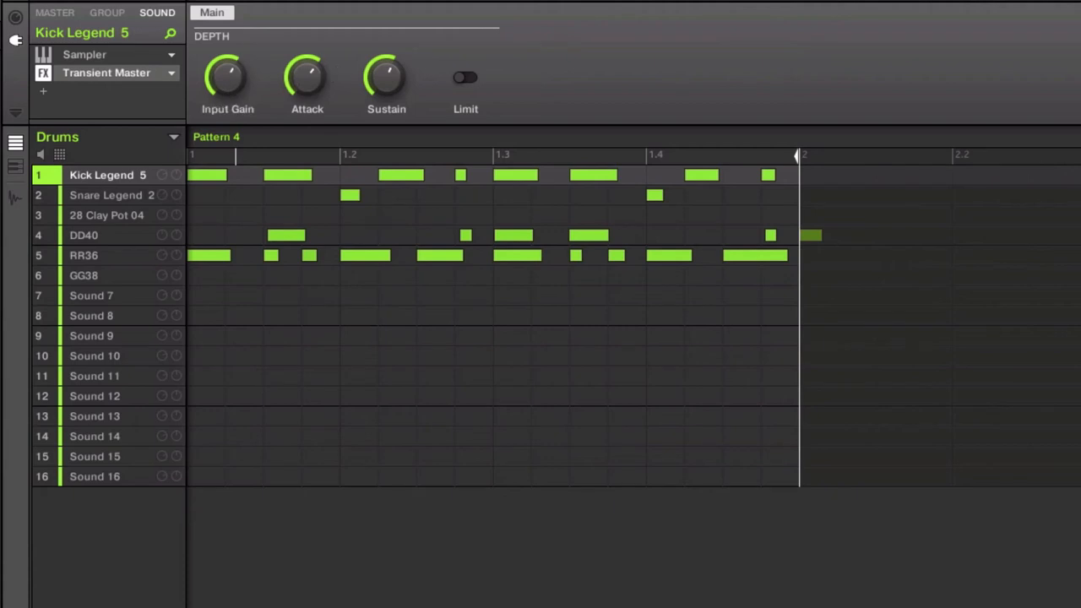
mouse_move(114, 127)
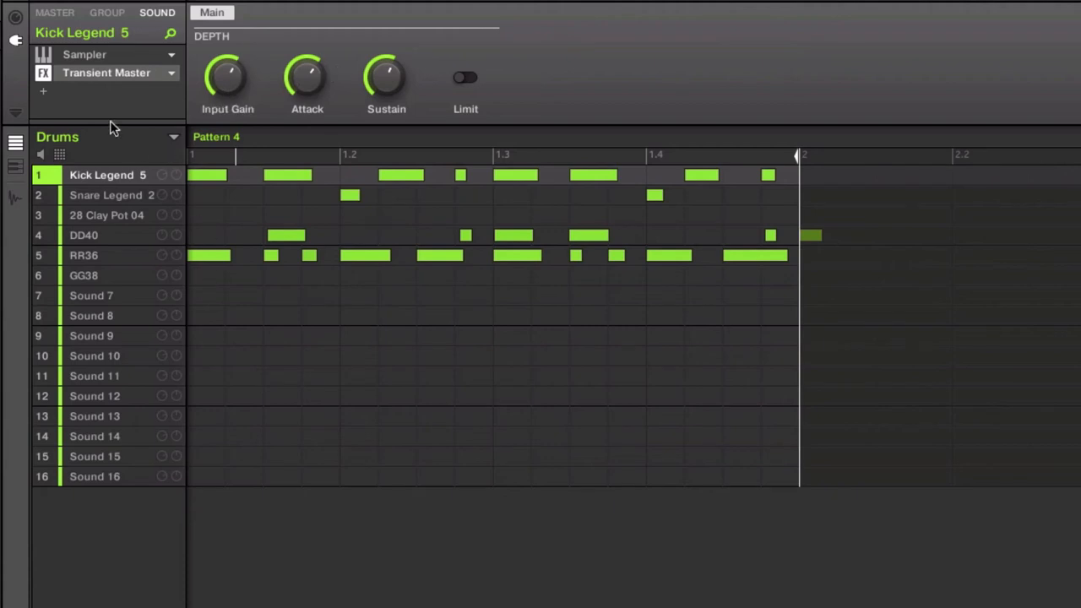
left_click(43, 73)
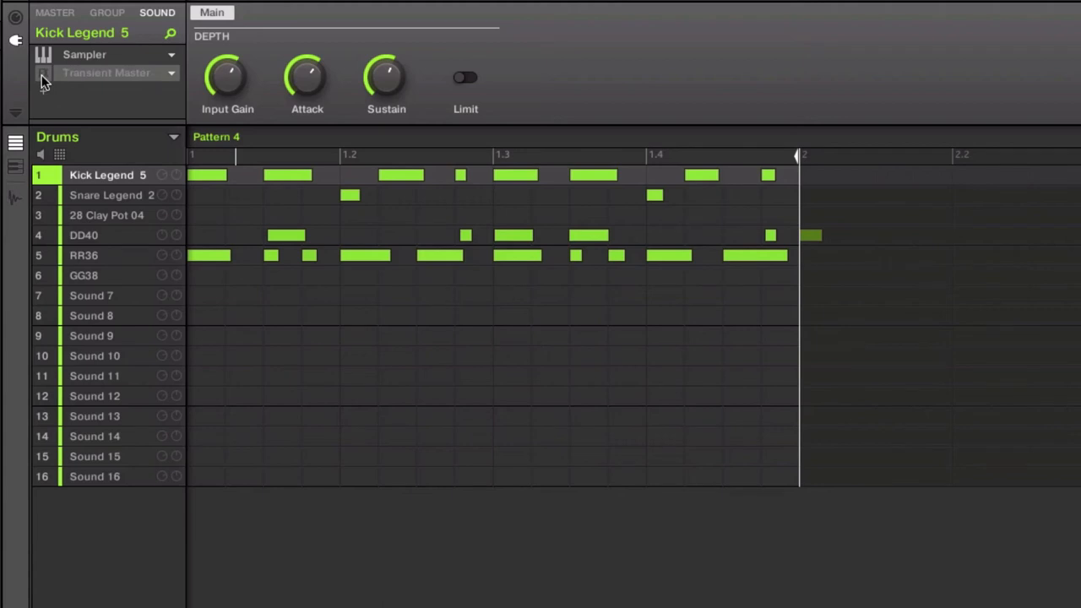
left_click(43, 72)
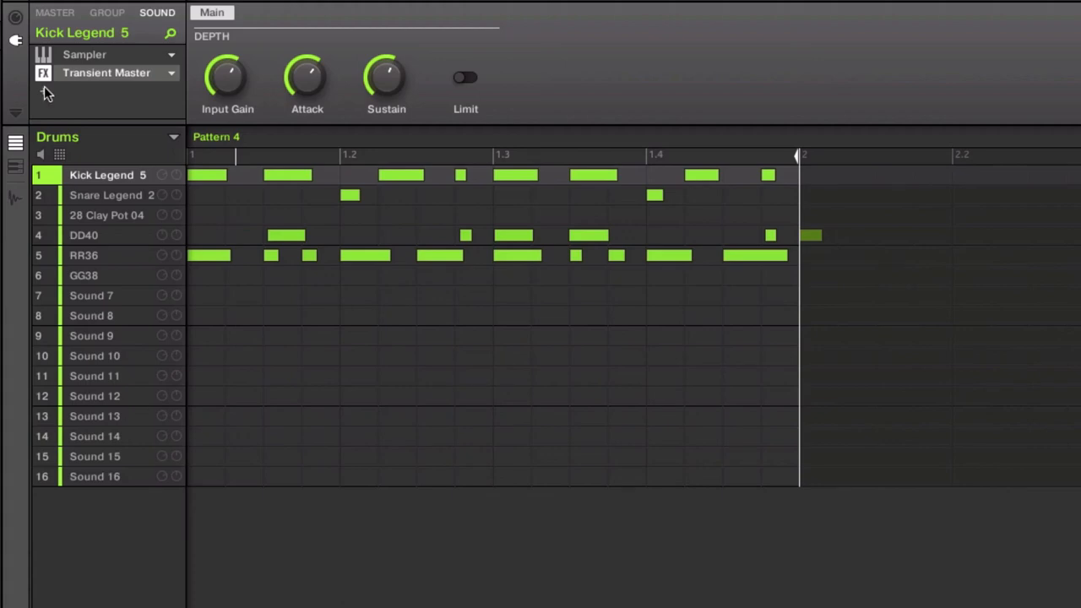
left_click(118, 71)
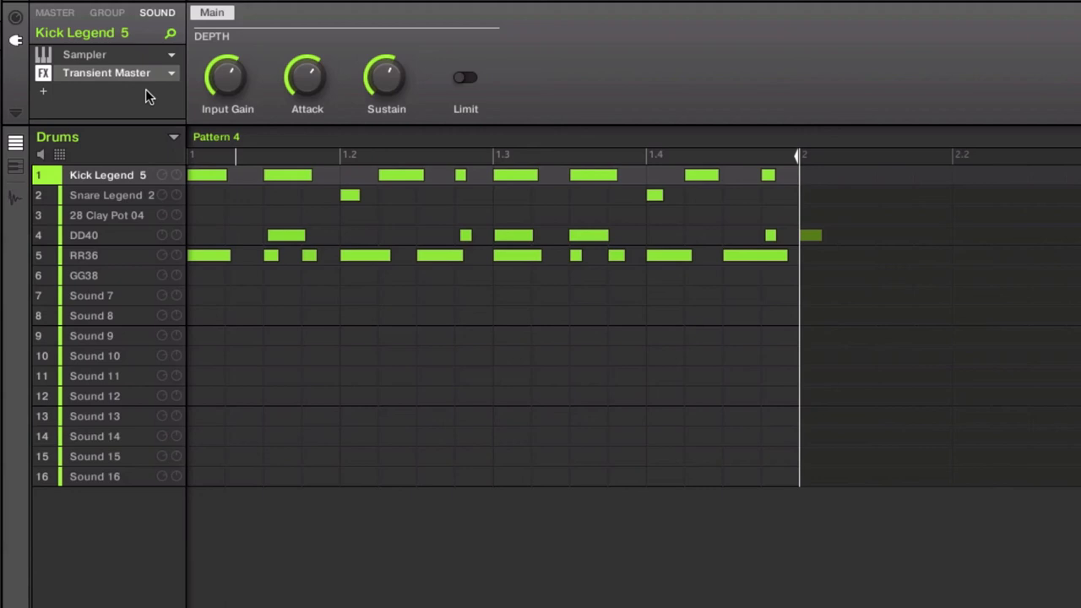
mouse_move(11, 67)
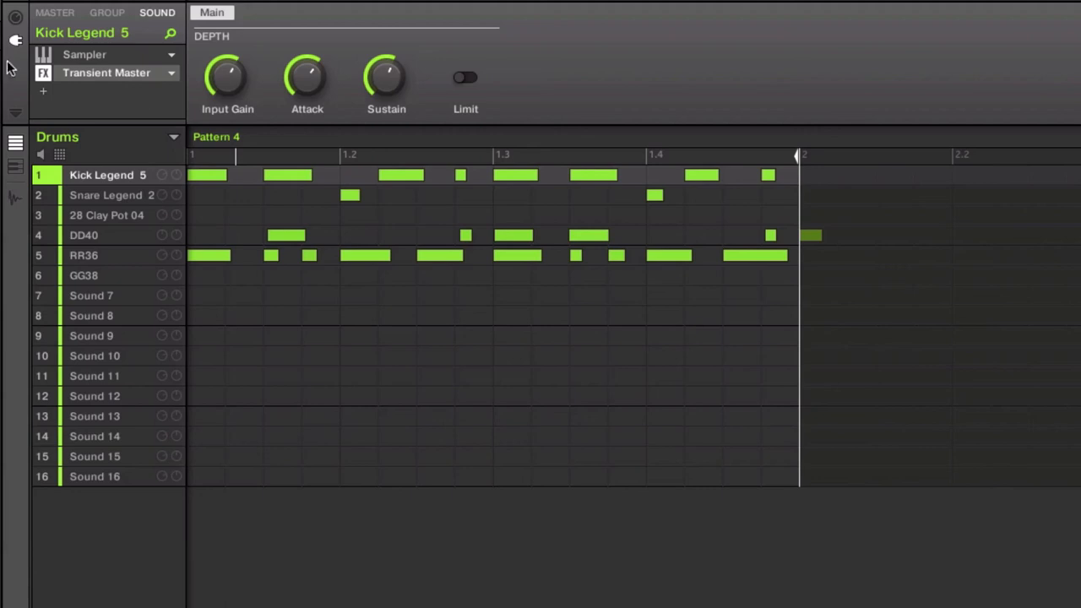
mouse_move(65, 91)
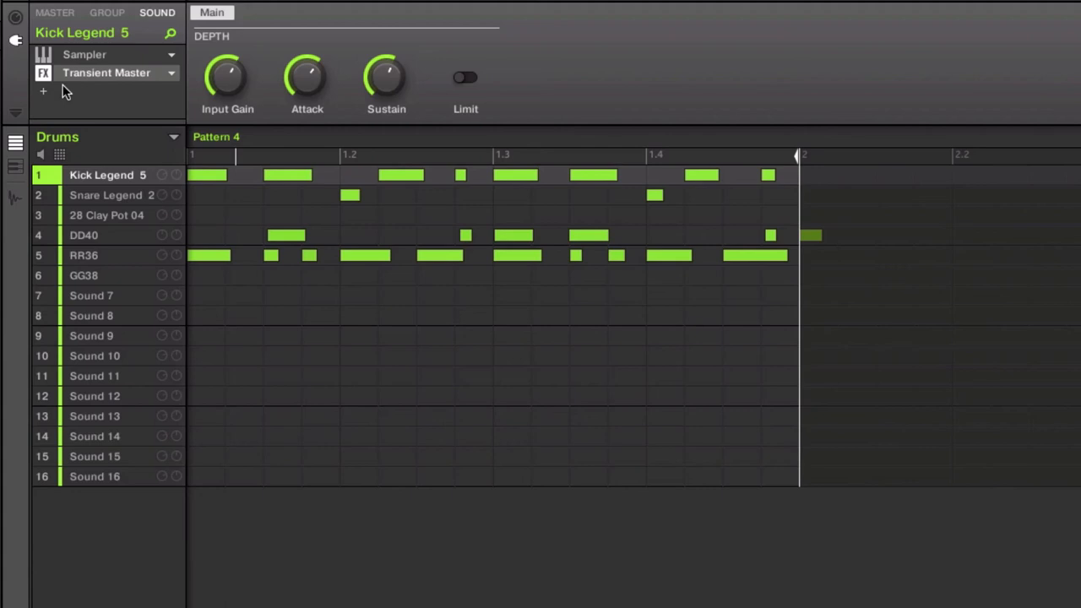
mouse_move(74, 78)
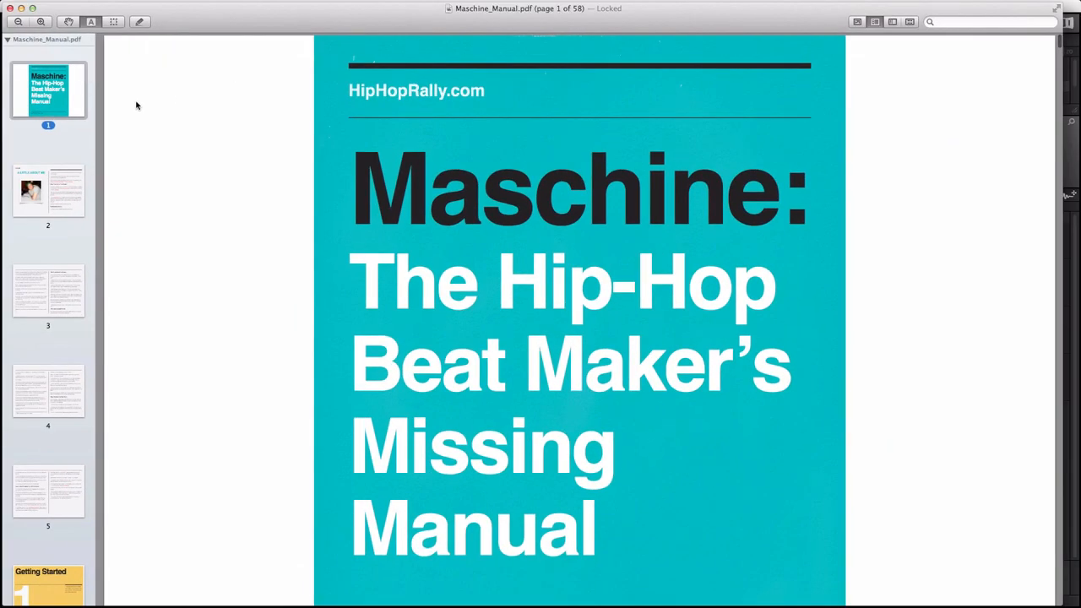
Scroll the Maschine manual's page thumbnails and select a page near Getting Started
scroll("down", 3)
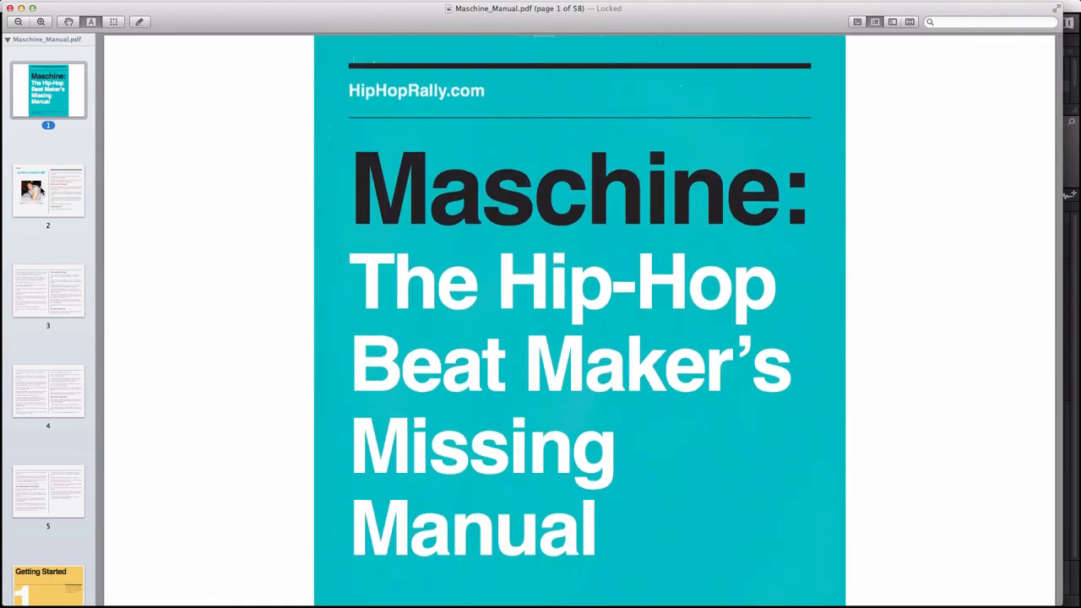
left_click(48, 190)
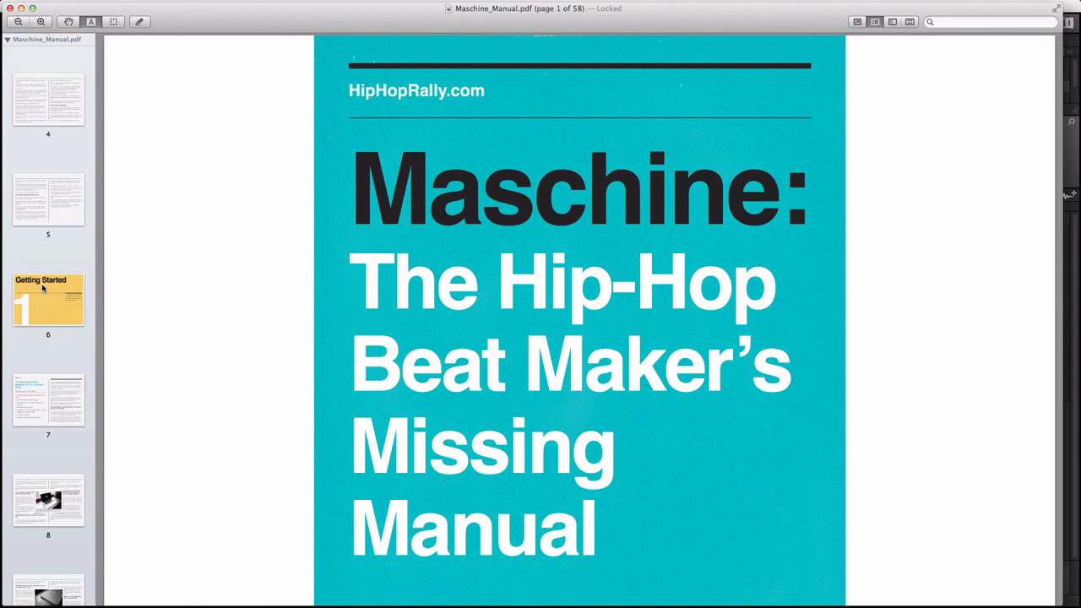
mouse_move(59, 350)
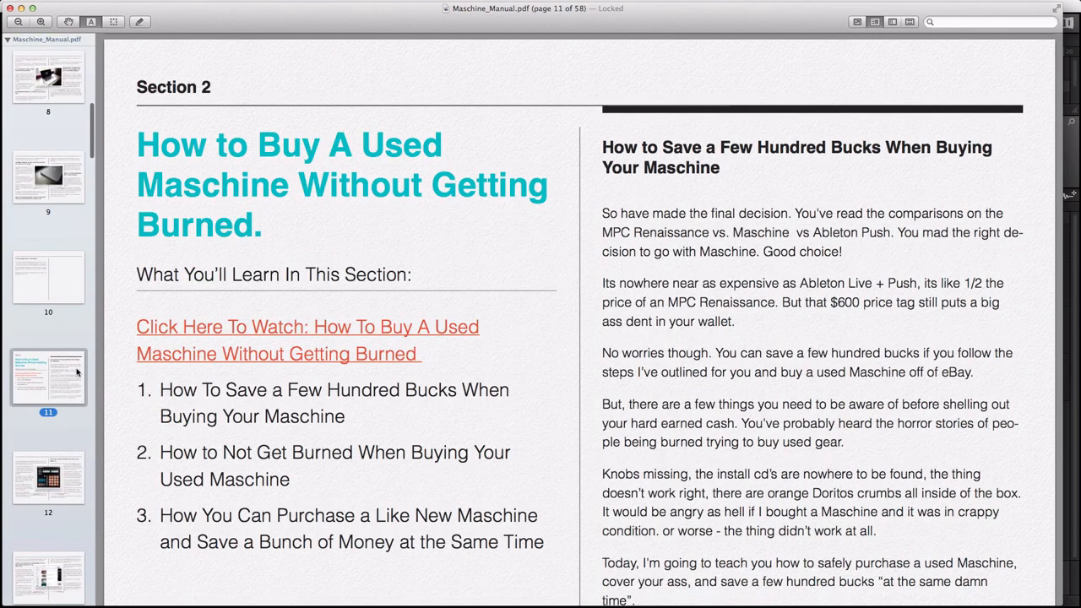
Browse the manual's buying-a-used-Maschine page and the Sampling chapter
left_click(48, 470)
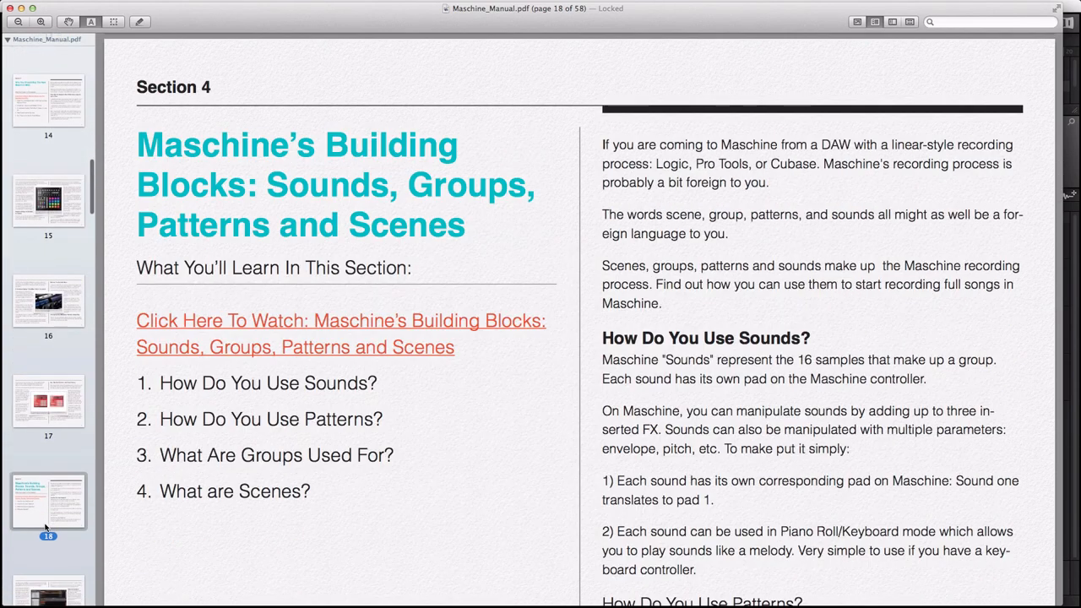
scroll("down", 3)
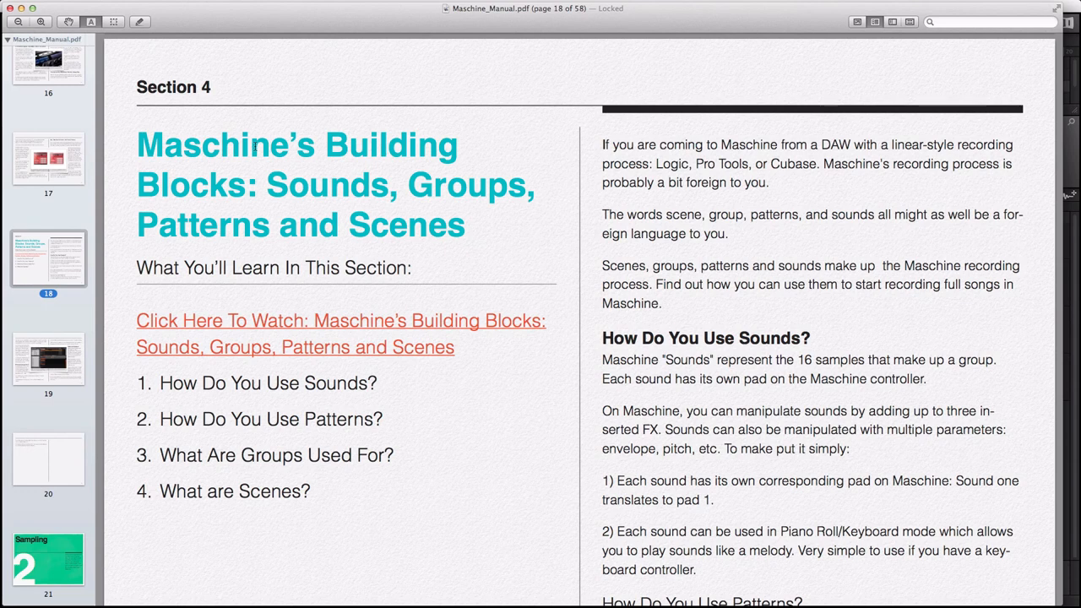
mouse_move(262, 168)
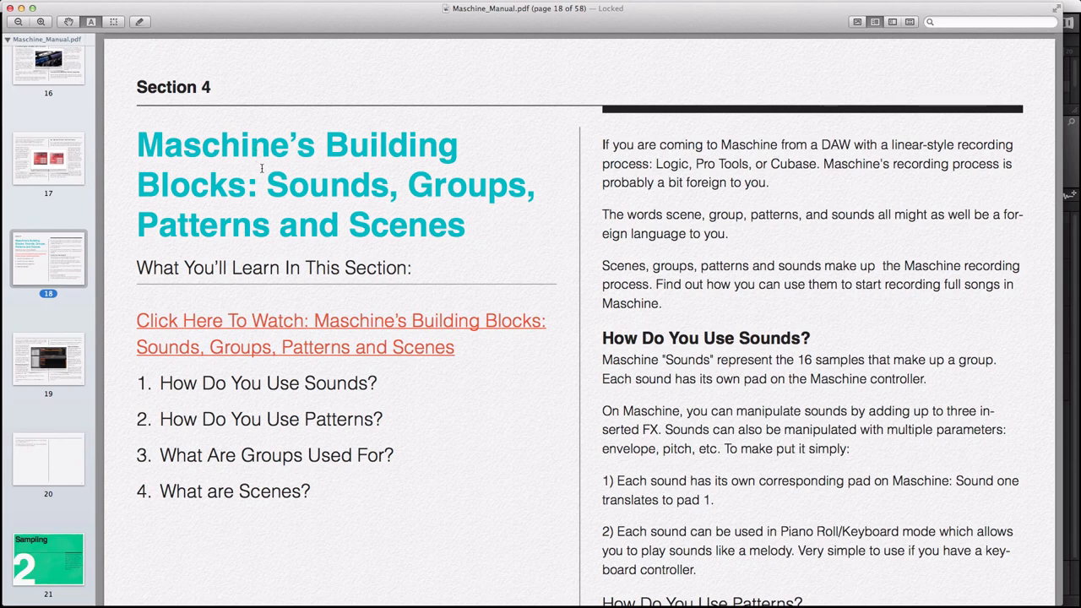
mouse_move(162, 277)
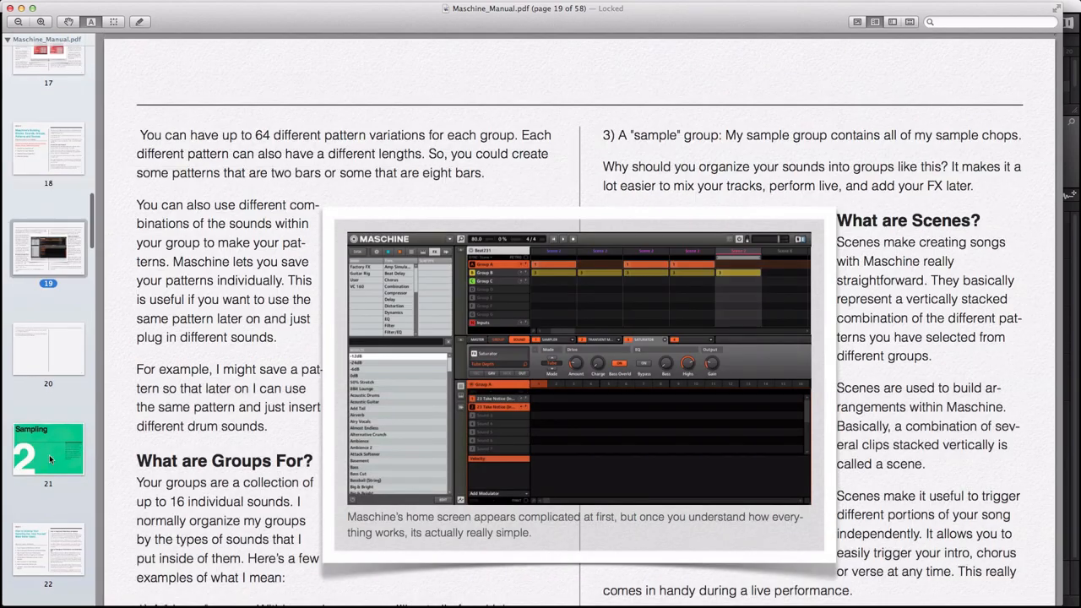
left_click(48, 406)
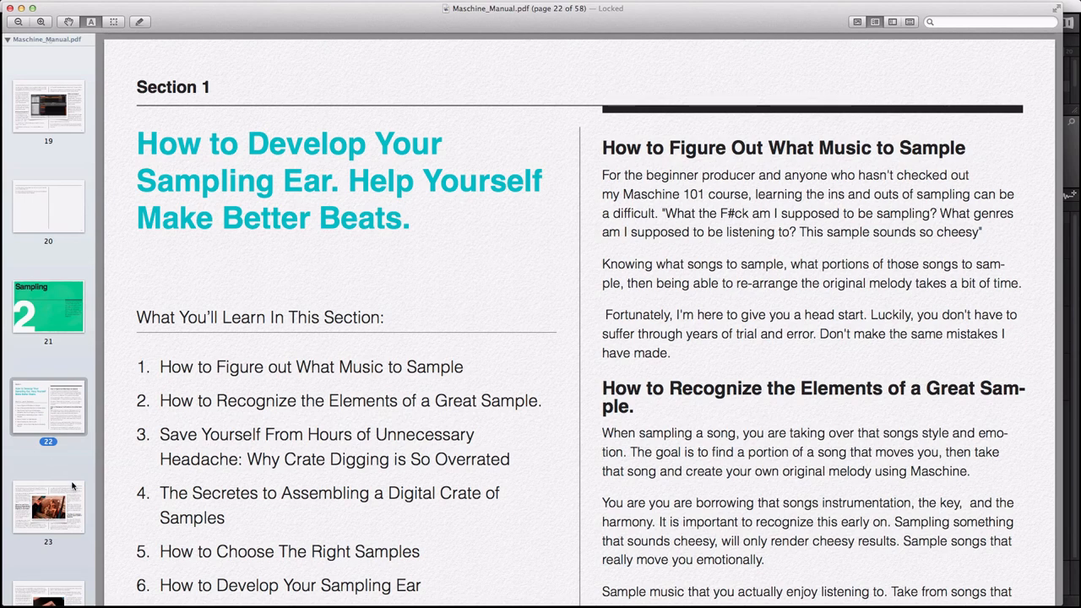
scroll("down", 3)
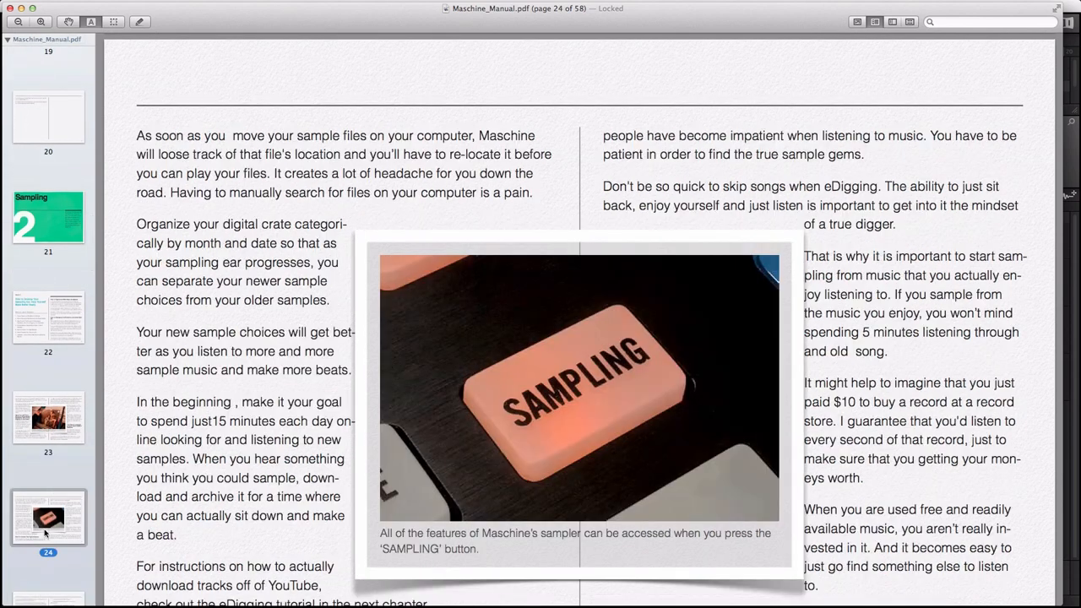
scroll("down", 3)
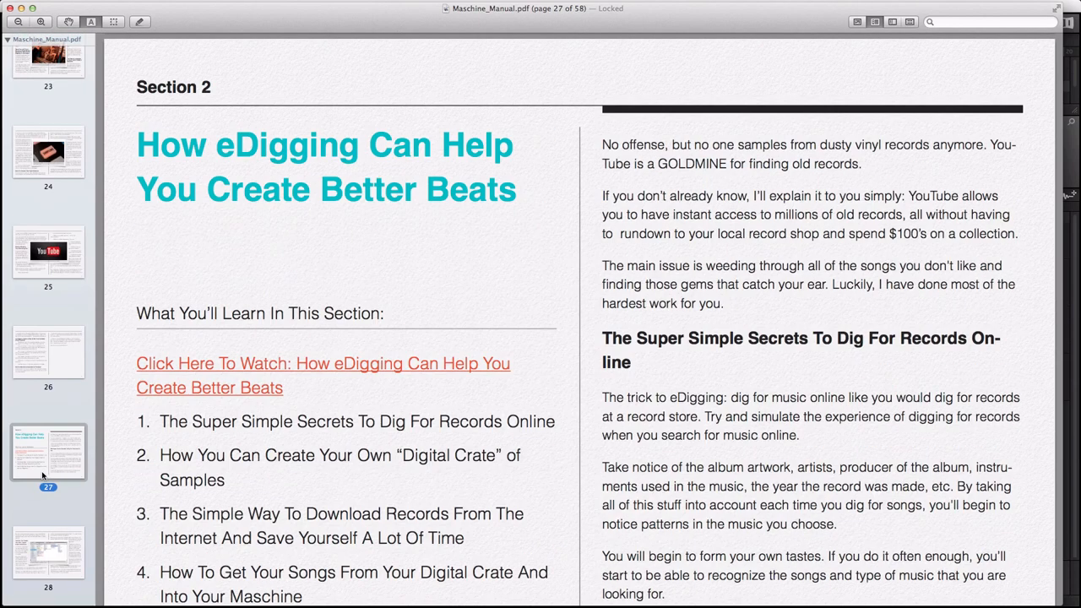
scroll("down", 3)
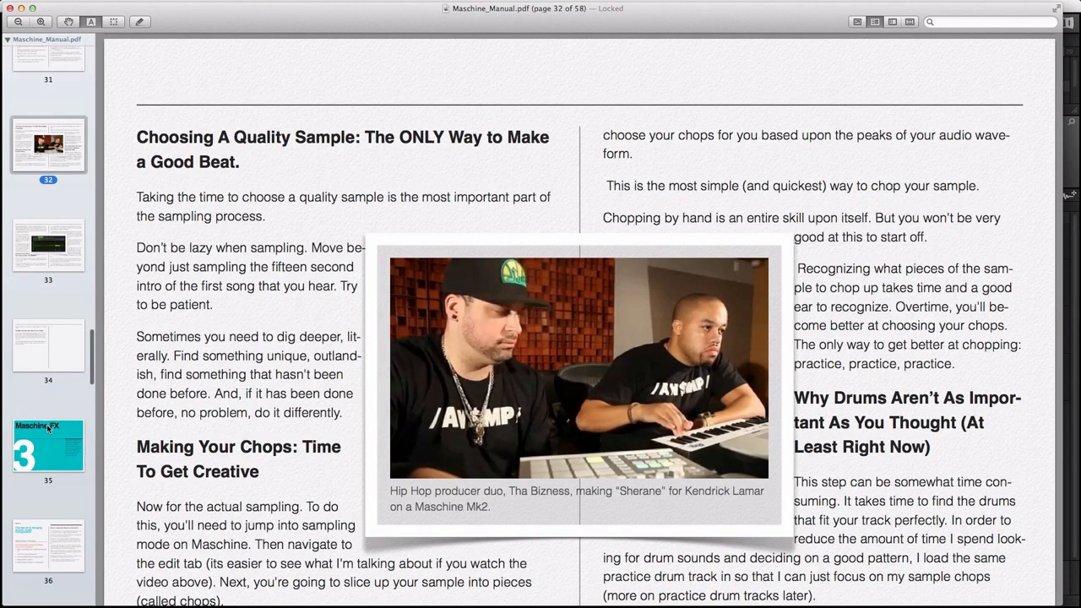
Jump to the Maschine FX chapter and page on to page 40 on equalization
left_click(48, 438)
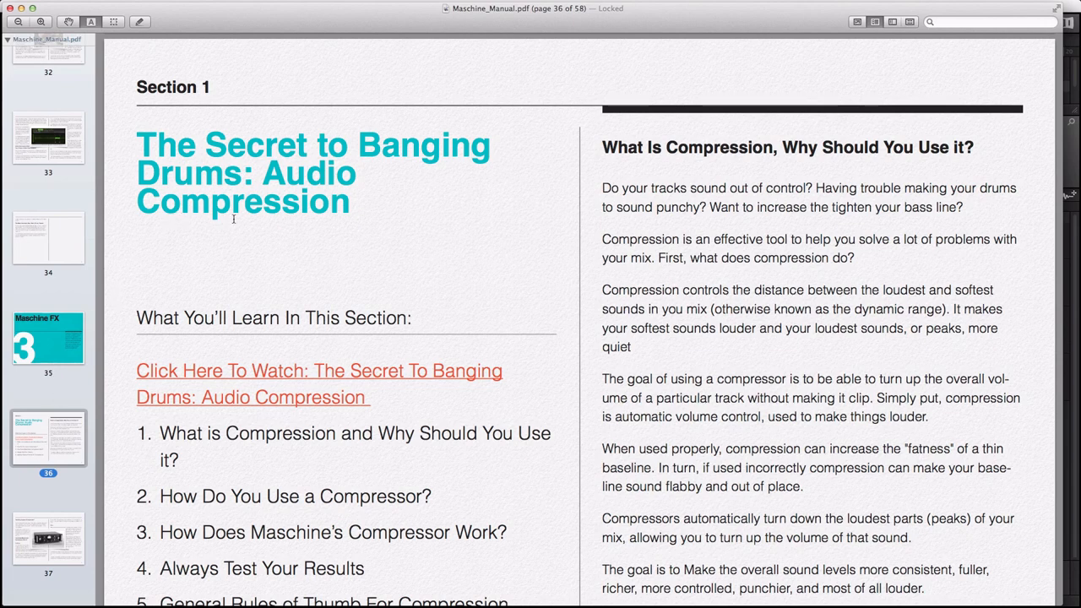
scroll("down", 3)
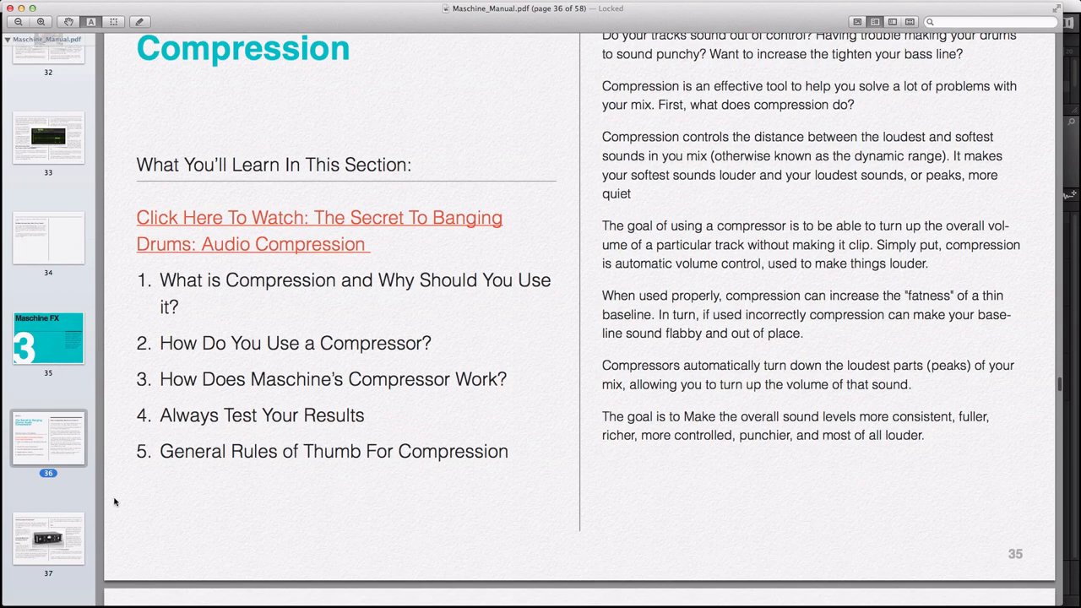
scroll("down", 3)
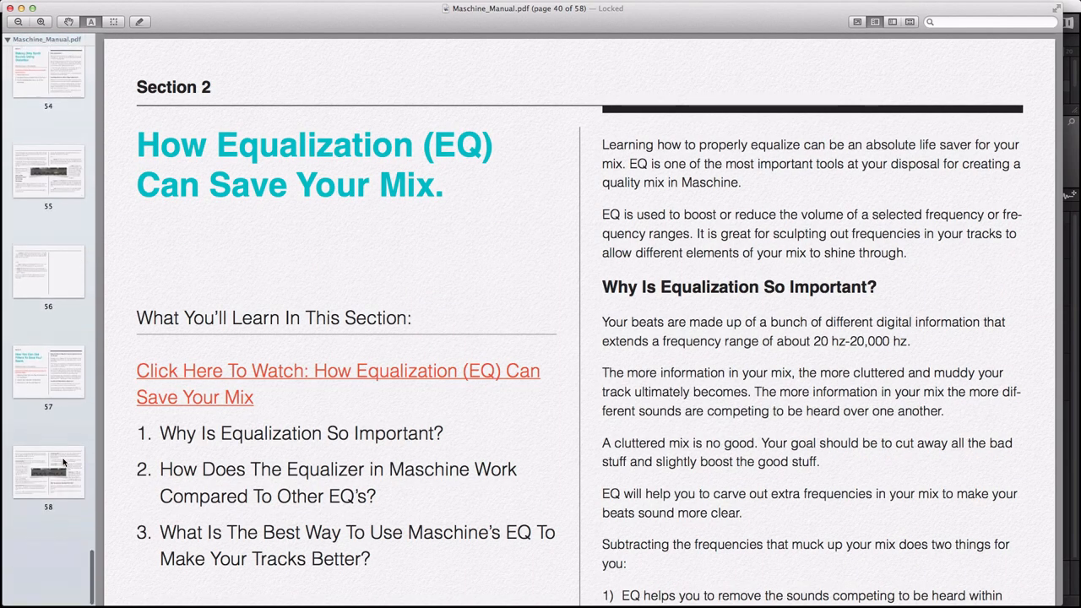
left_click(48, 472)
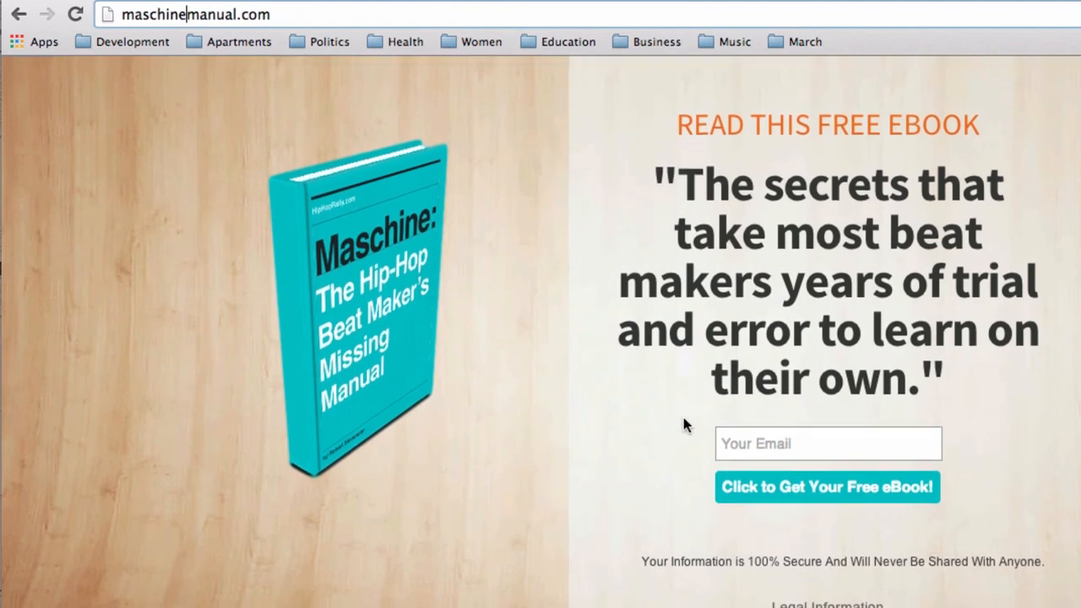
Type an email address into the maschinemanual.com free-ebook signup field
type("rstevenson")
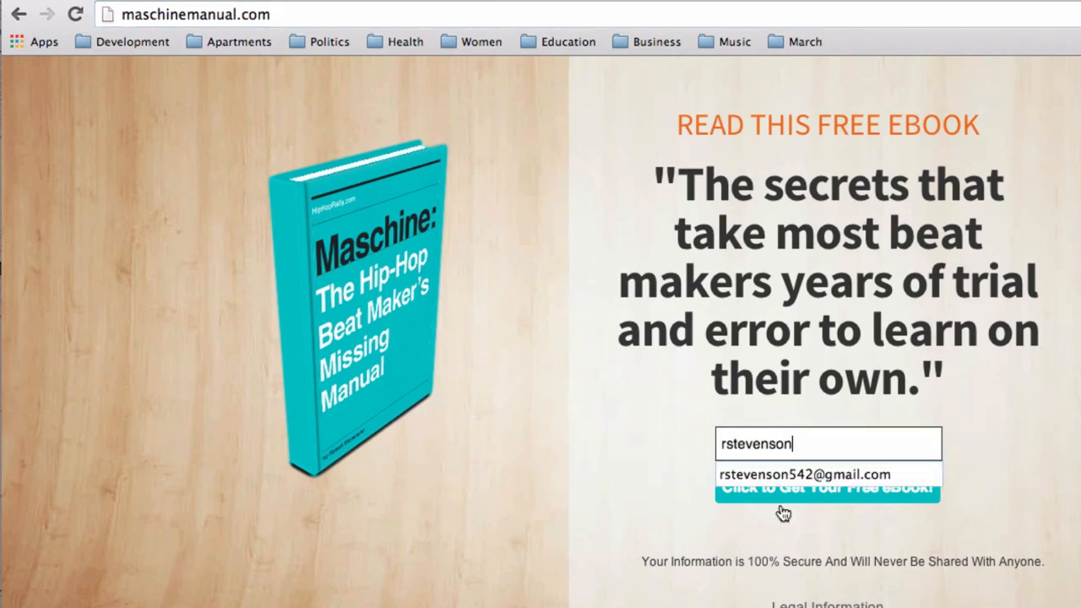
Autofill then clear the signup email, and scroll the manual to the filters and distortion pages
left_click(803, 473)
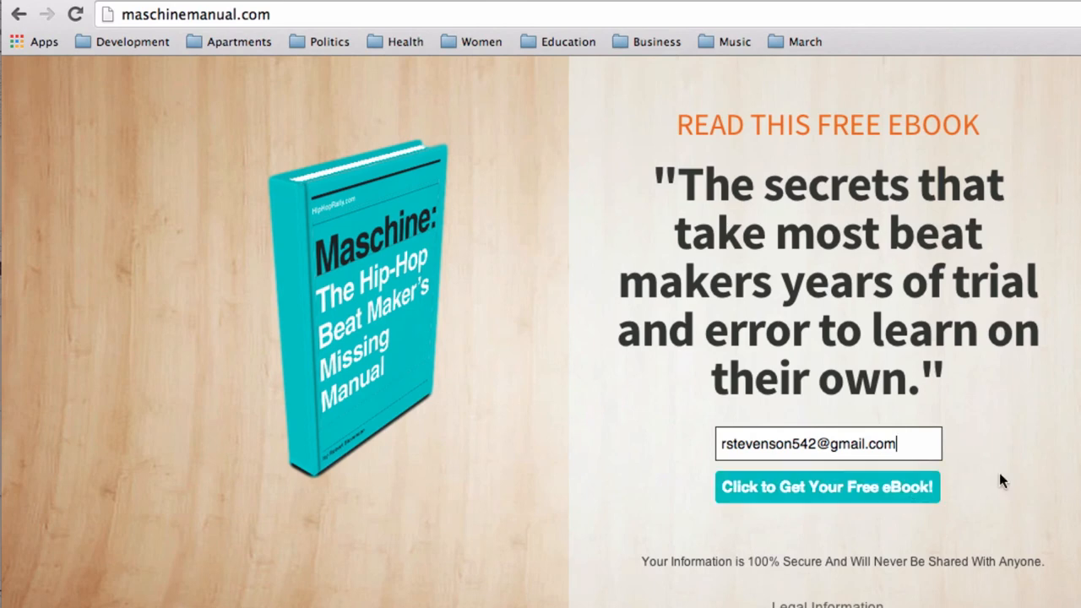
left_click(827, 443)
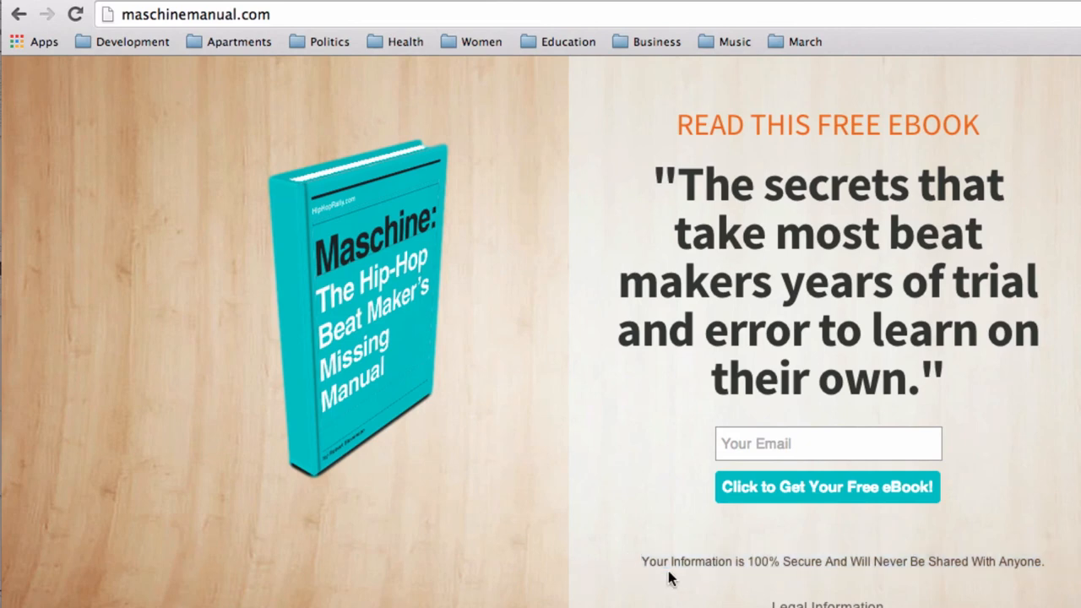
mouse_move(682, 566)
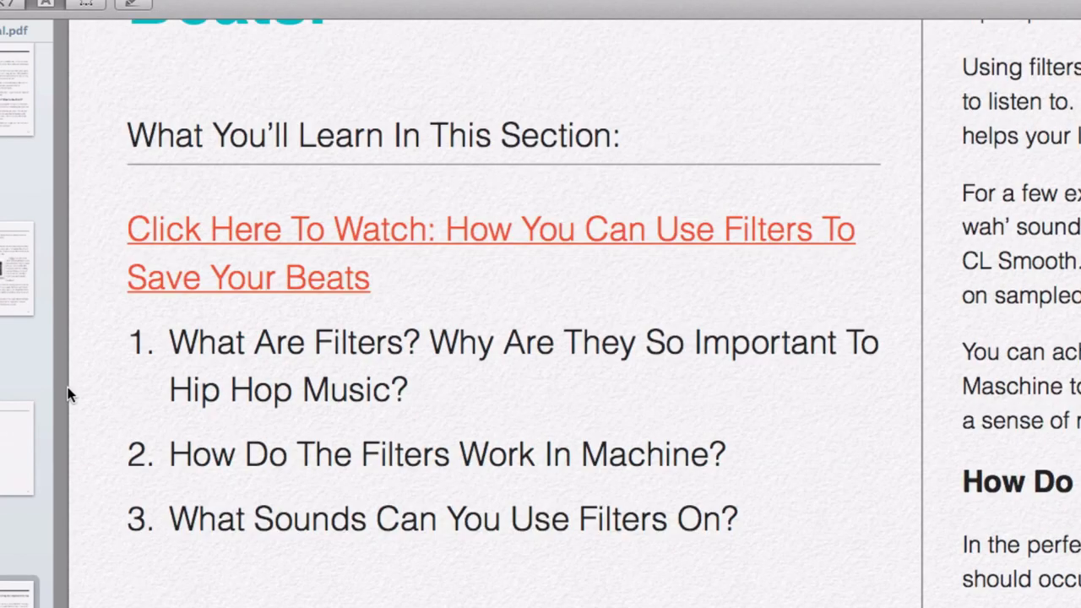
scroll("down", 3)
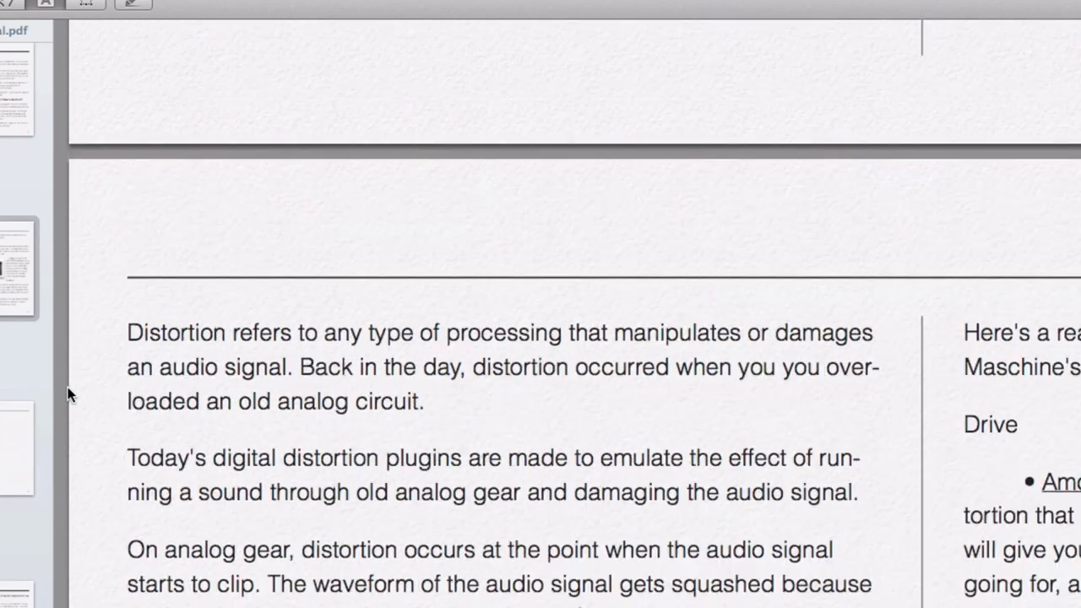